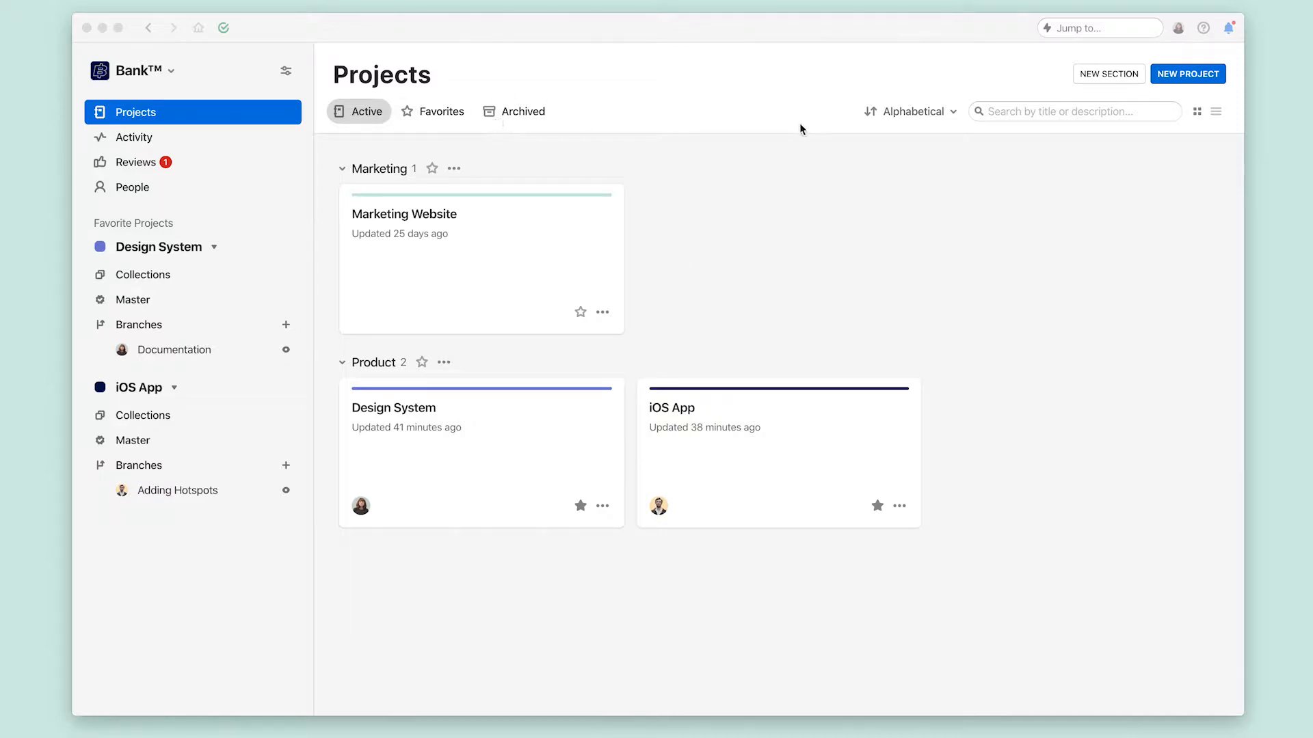
mouse_move(794, 126)
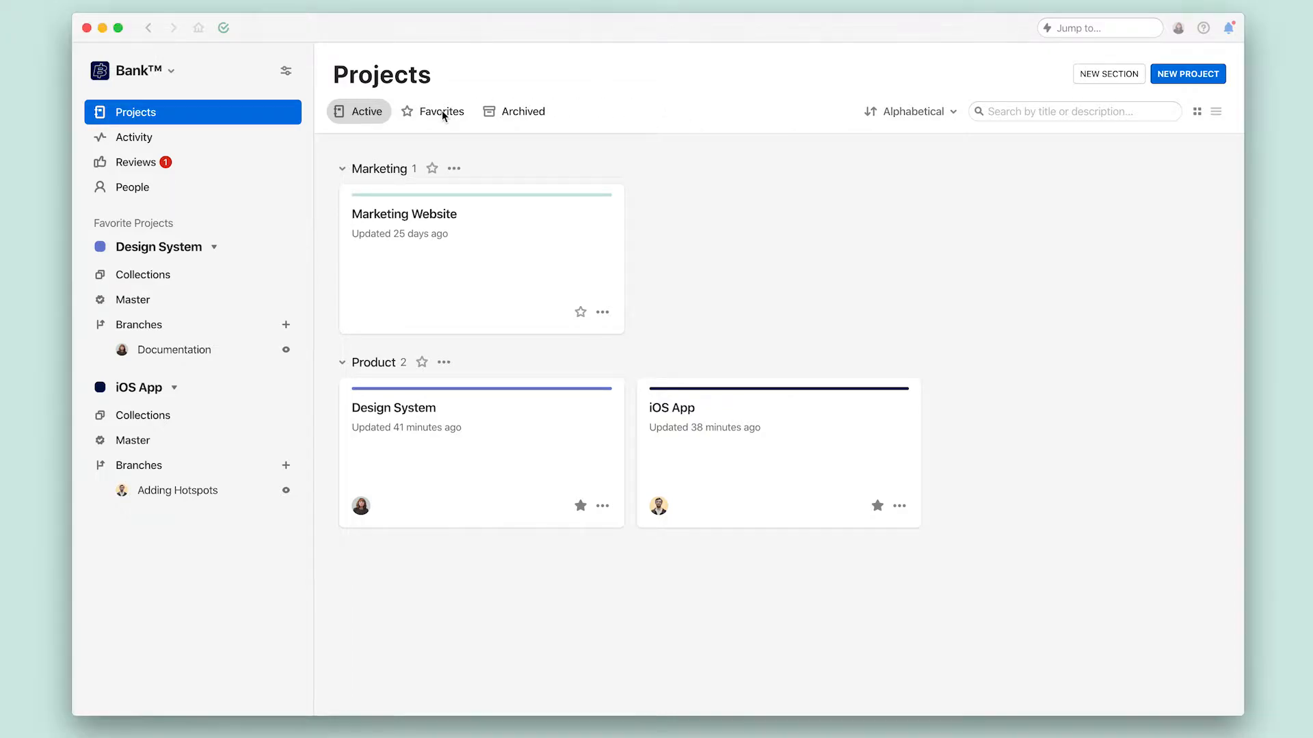
Step: Browse the favorites filter and sort options, search projects for 'ios', and open iOS App
left_click(440, 111)
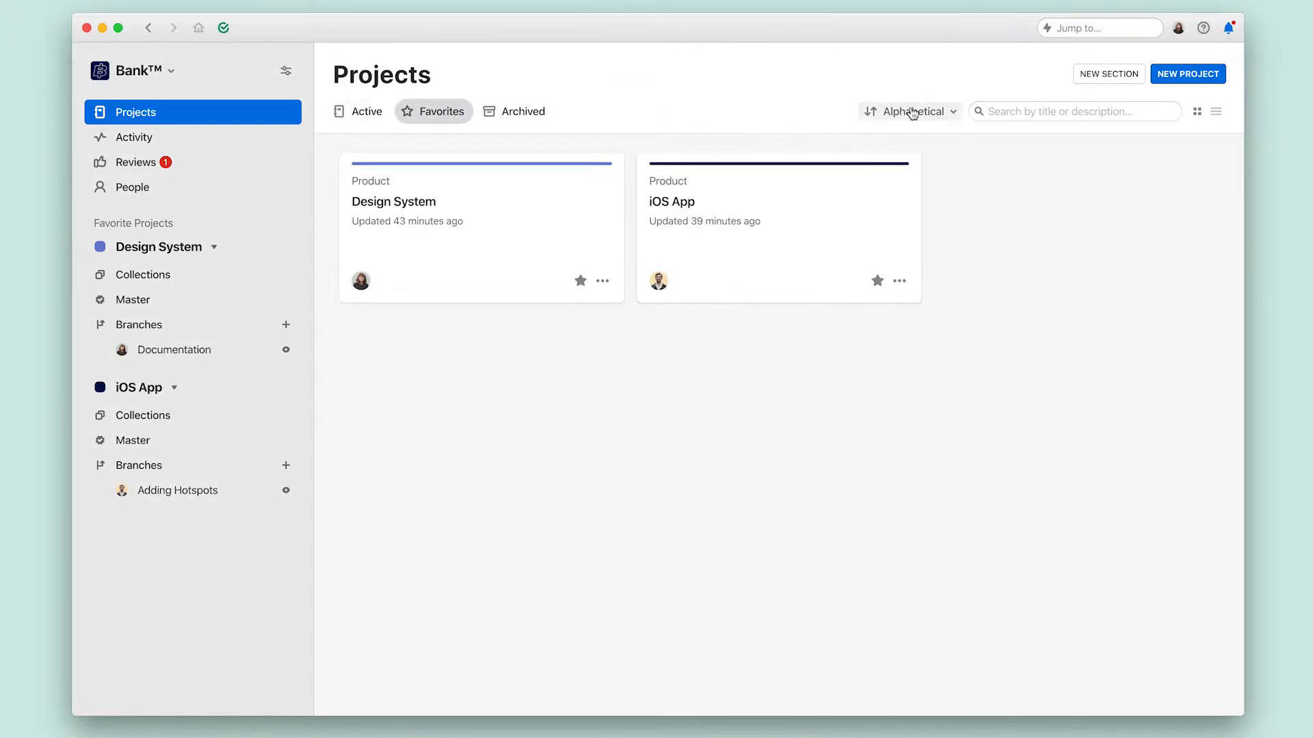
left_click(909, 110)
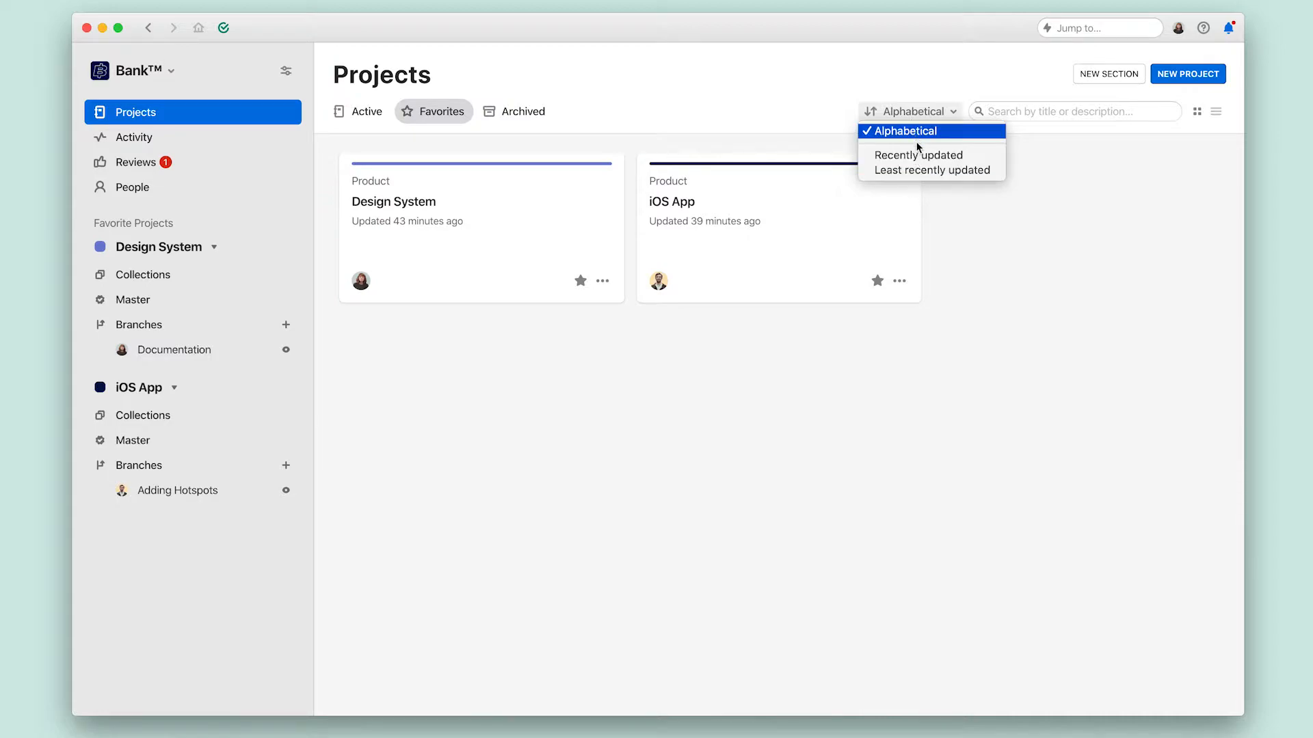
left_click(1074, 111)
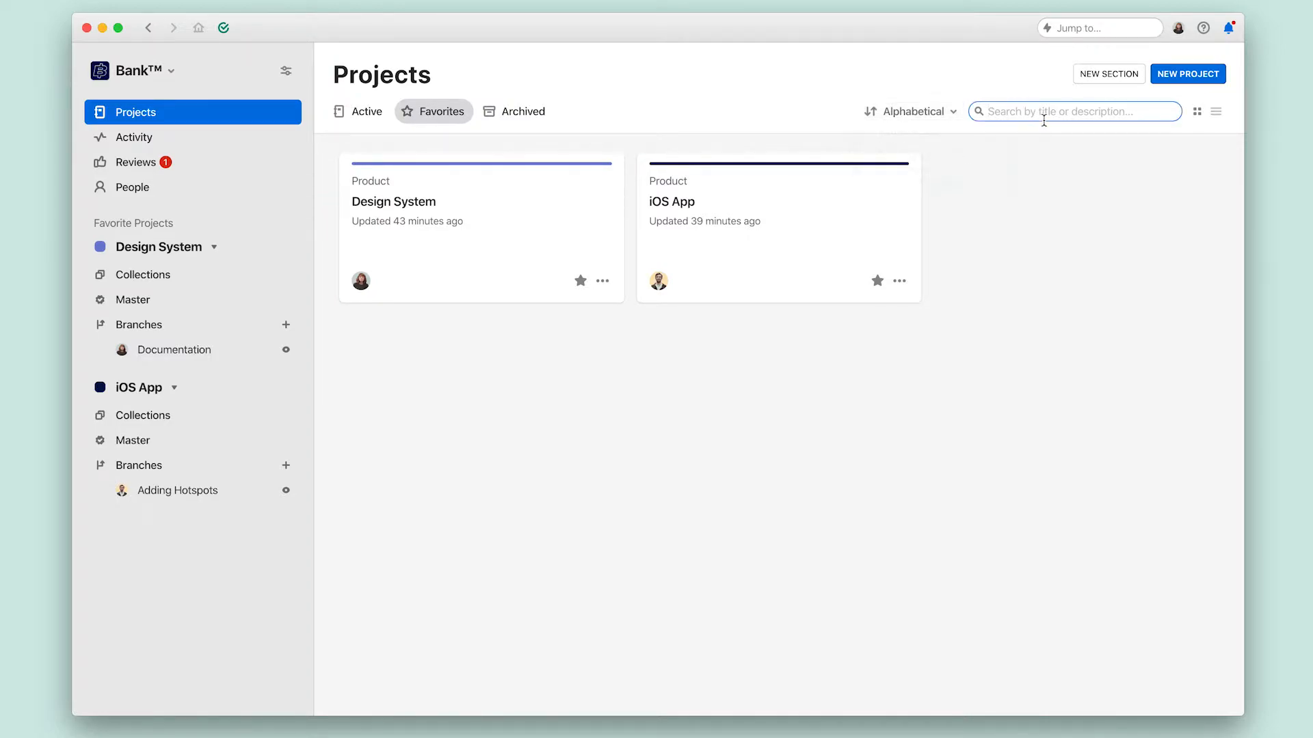
type("ios")
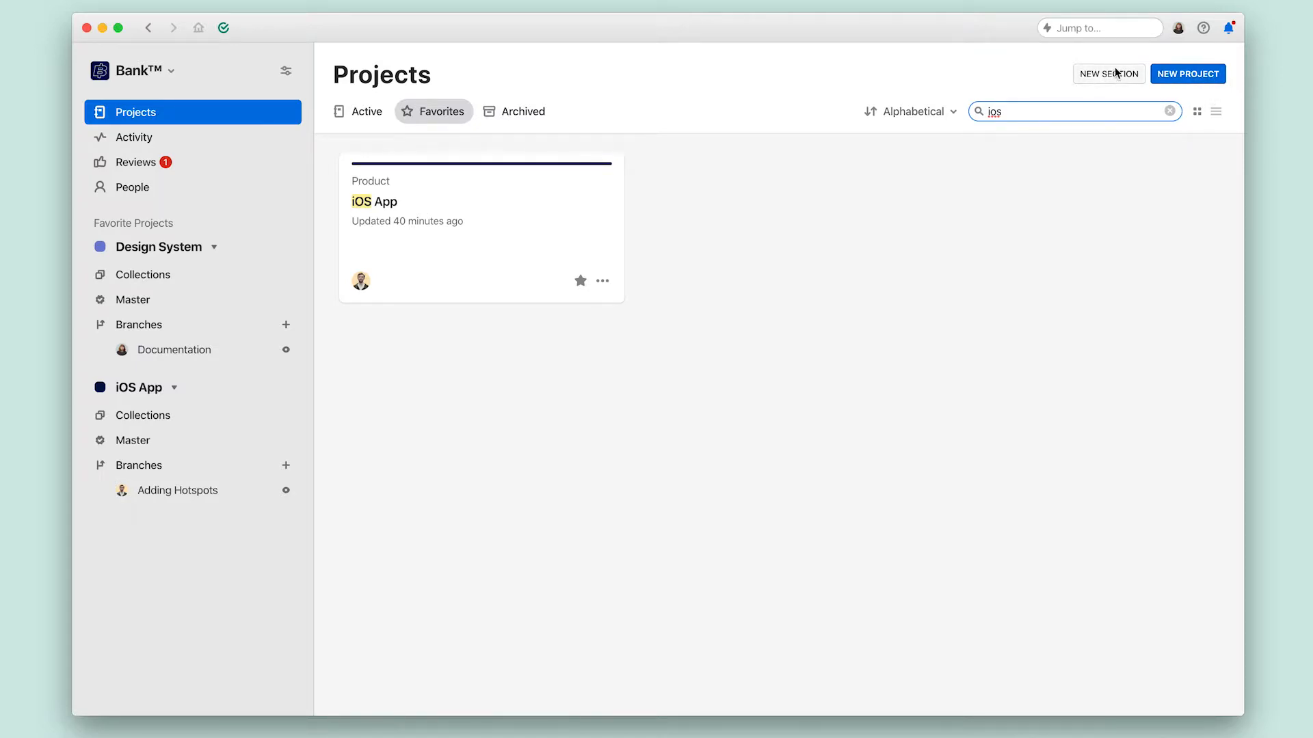
mouse_move(1187, 74)
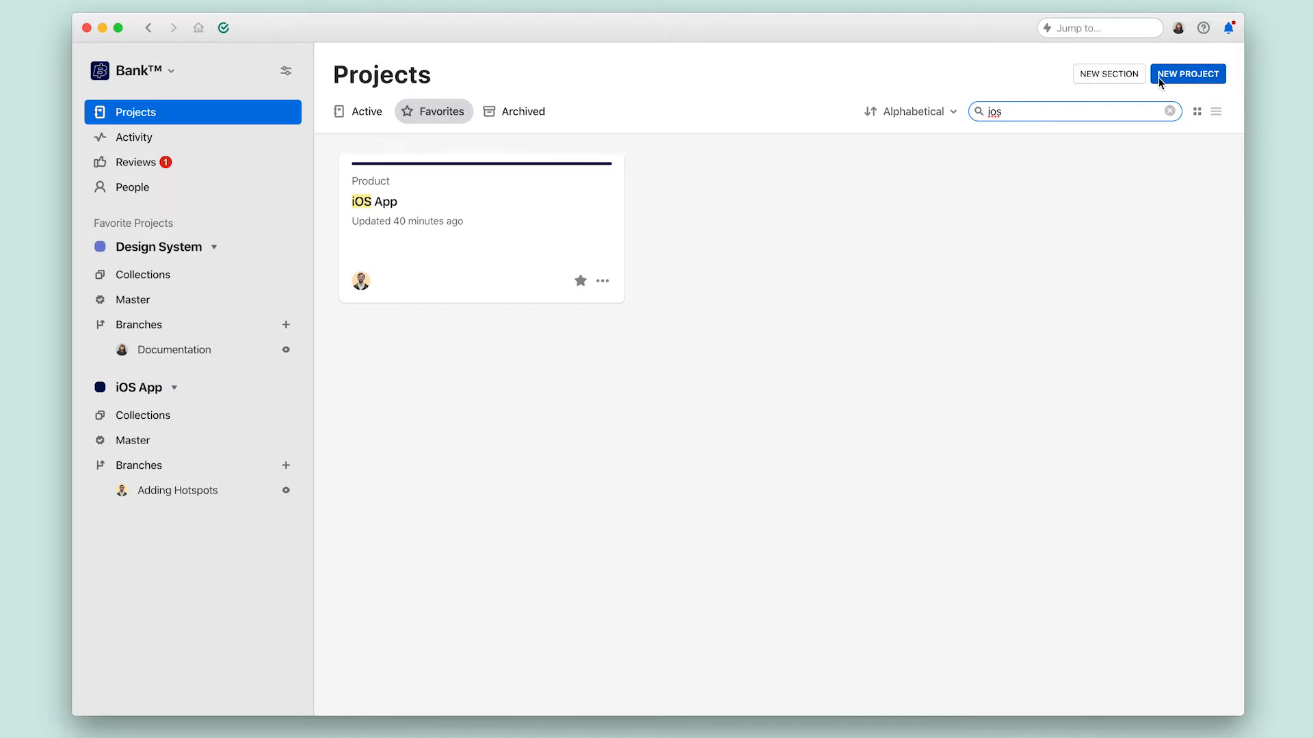
left_click(366, 111)
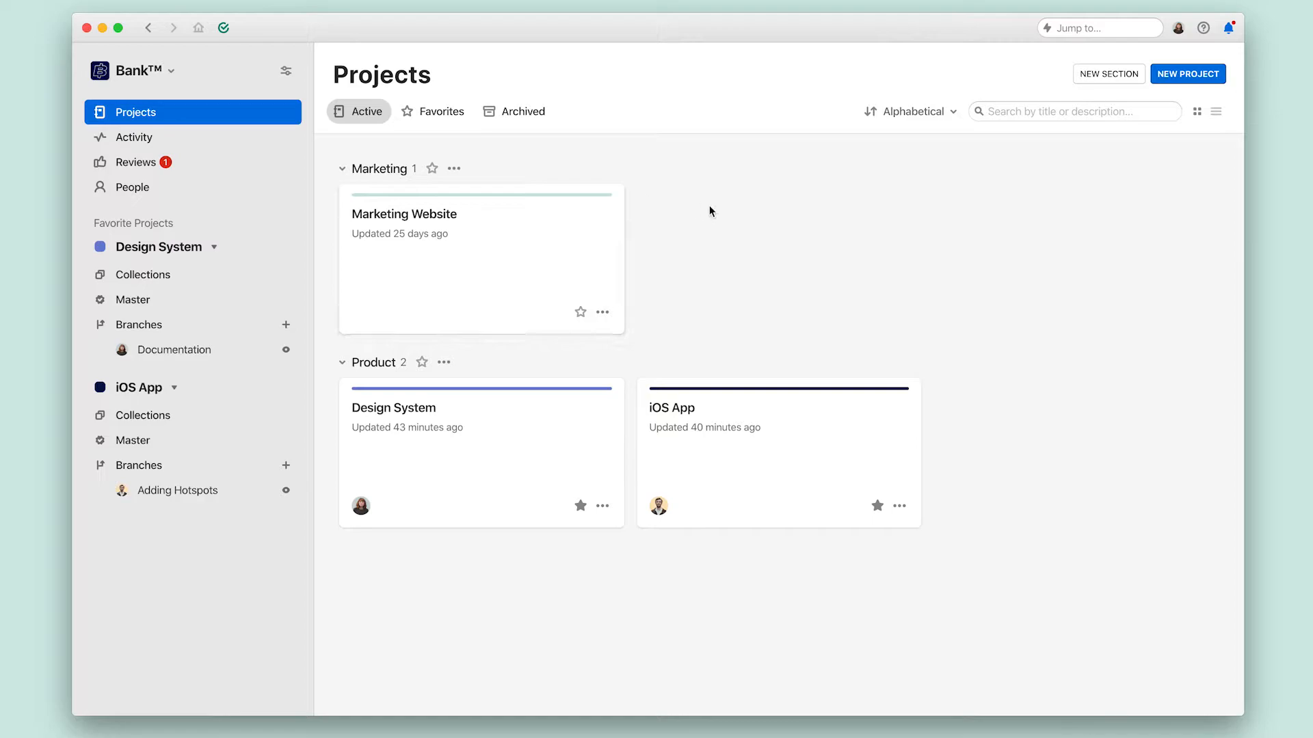
mouse_move(769, 436)
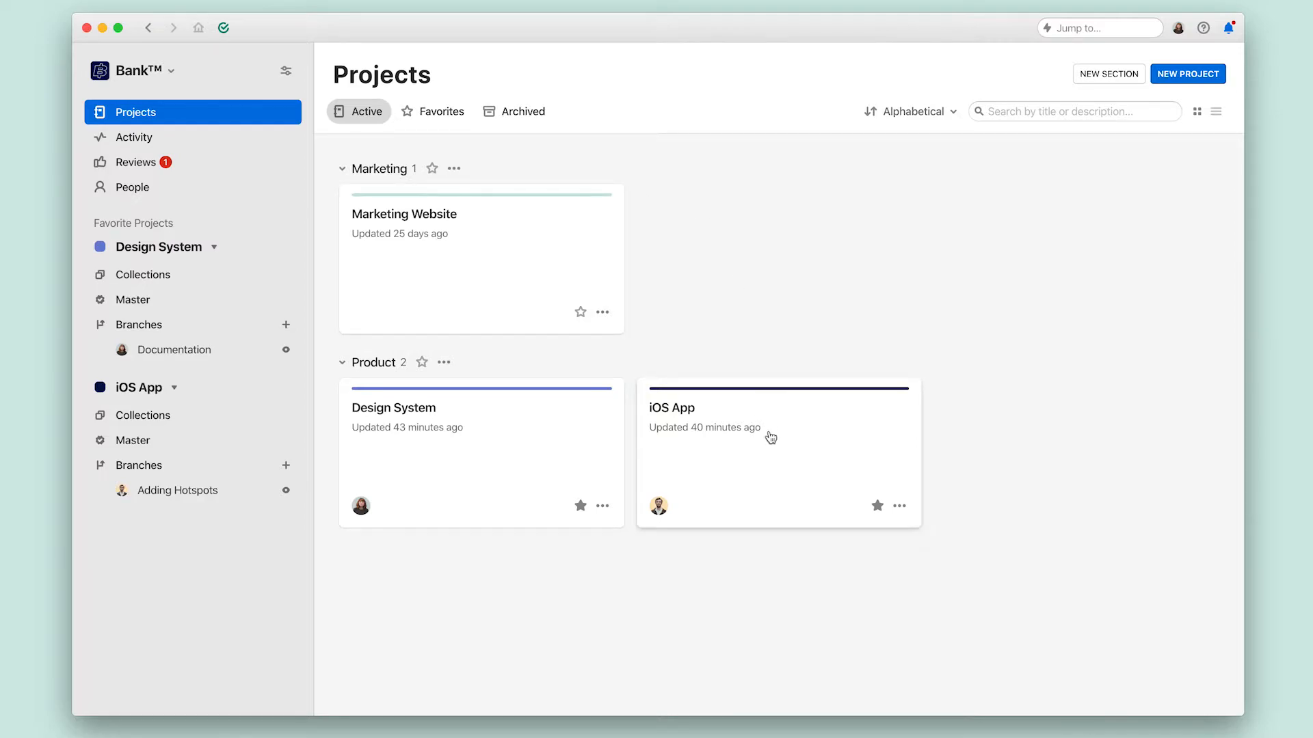
left_click(670, 408)
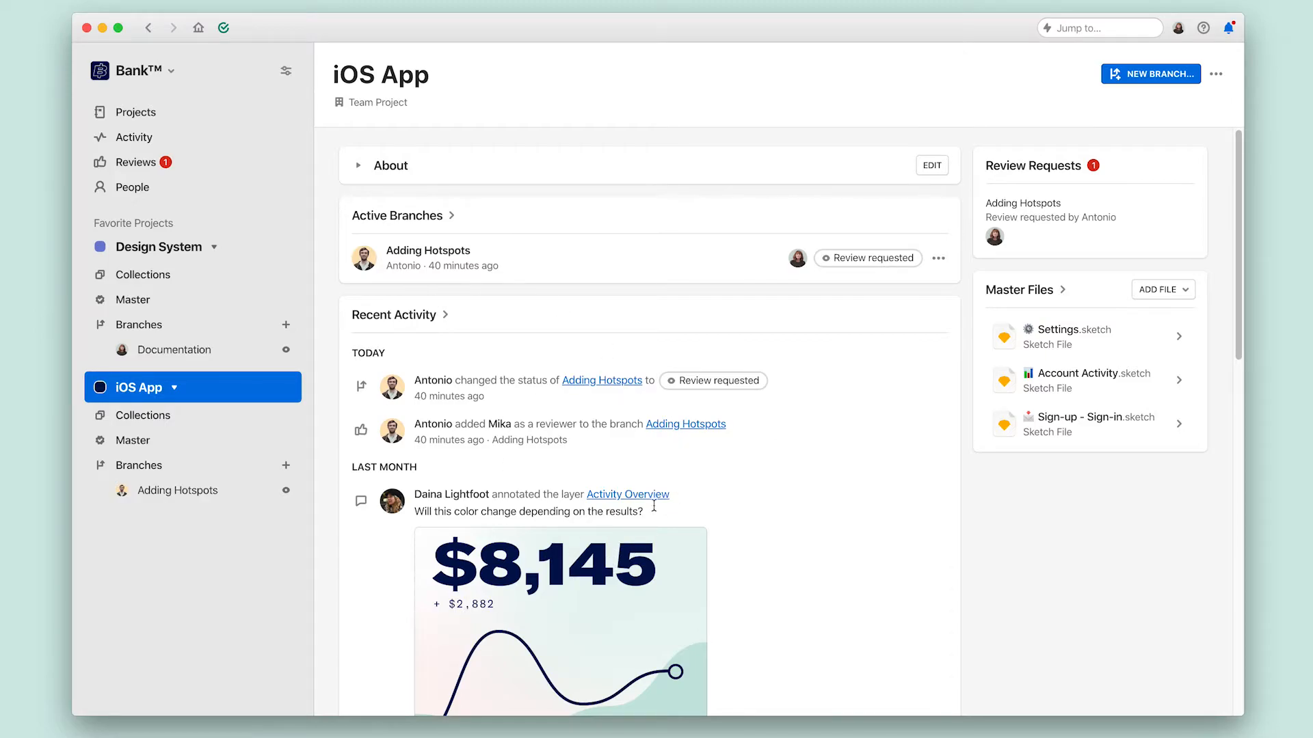
mouse_move(634, 496)
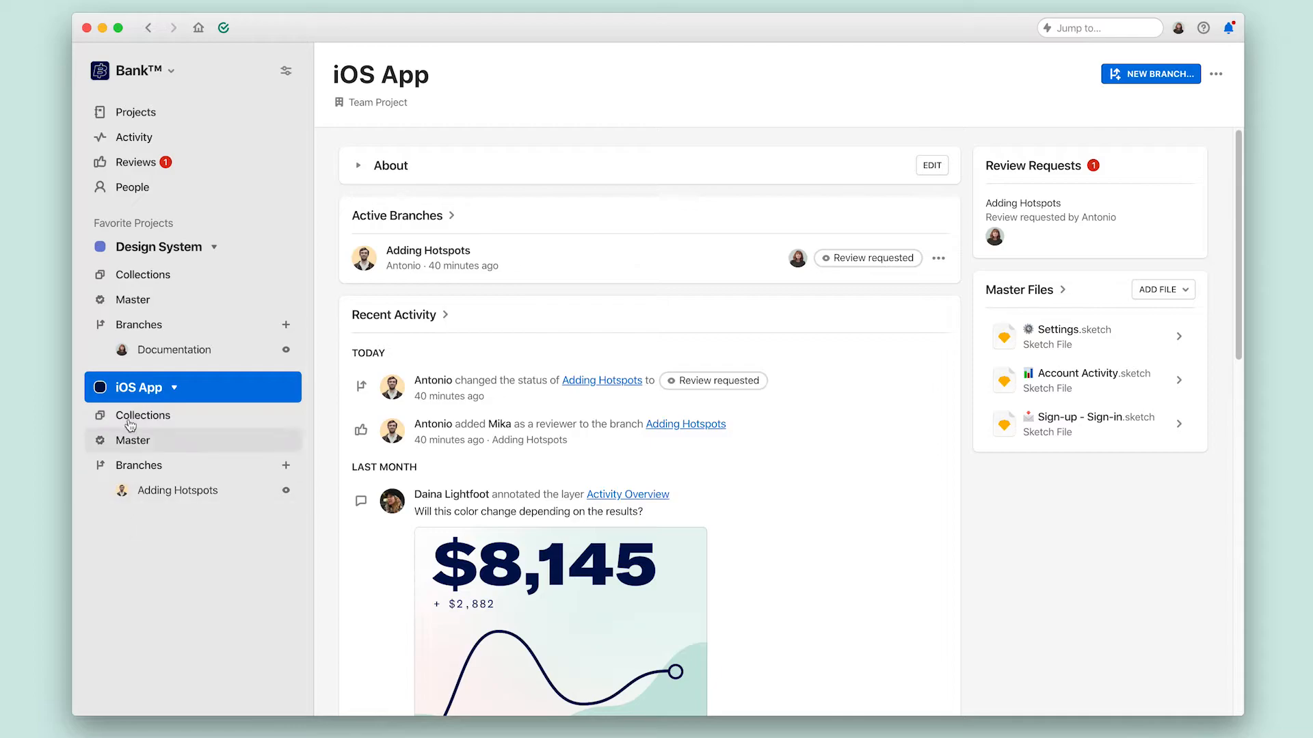
mouse_move(115, 530)
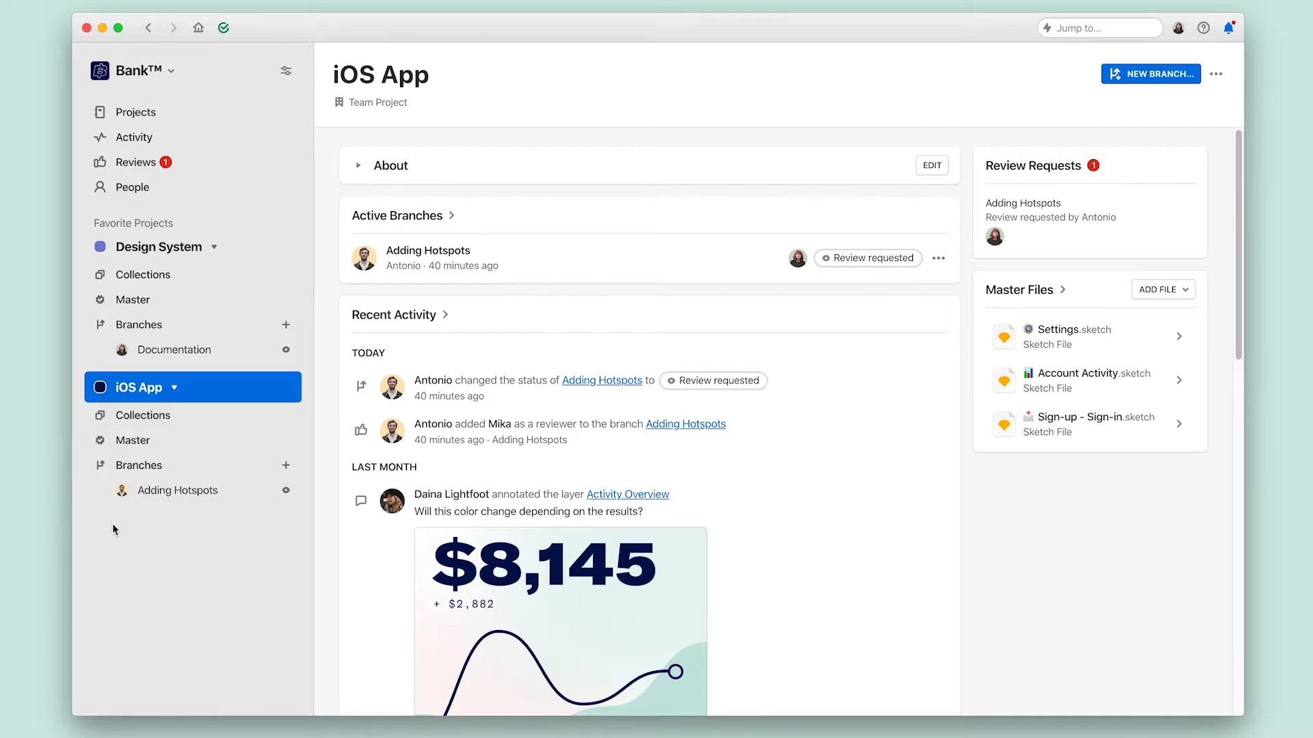
mouse_move(555, 619)
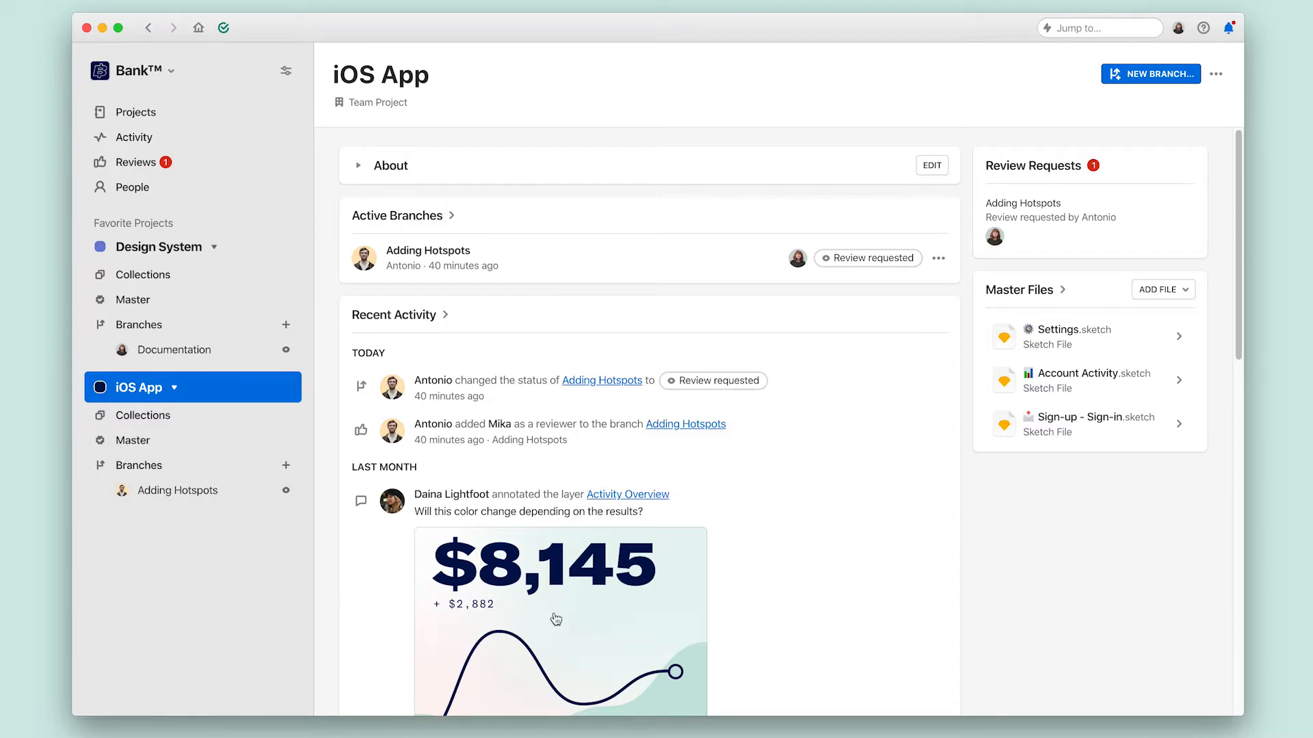
Step: View the Activity Overview layer with Daina's comment, then go back to the iOS App page
left_click(627, 494)
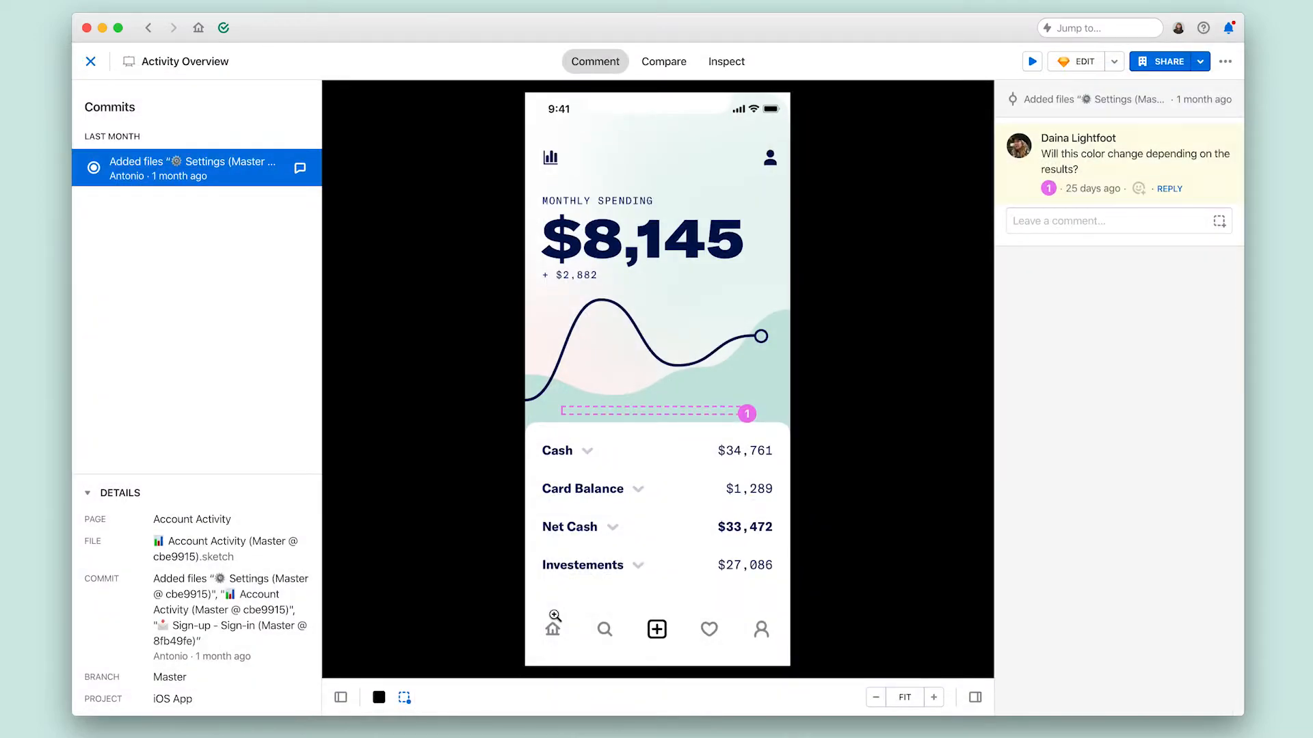
mouse_move(913, 53)
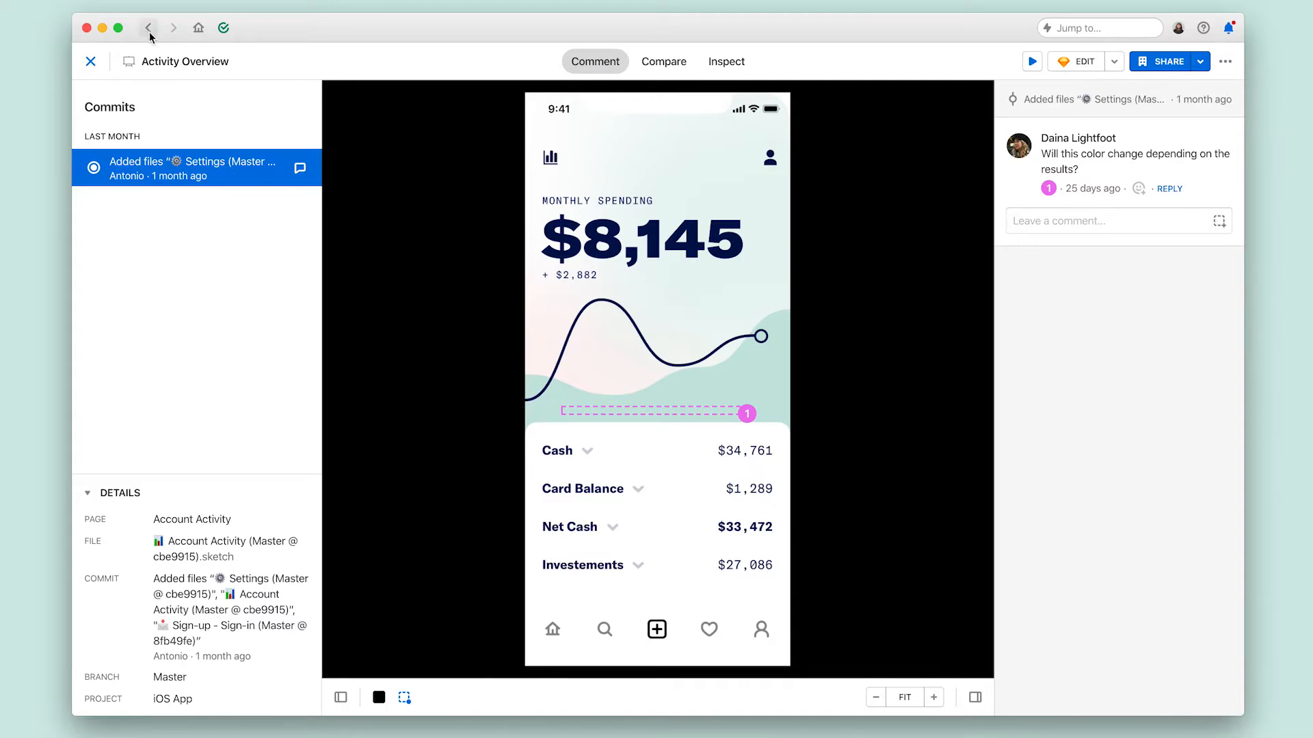
left_click(149, 28)
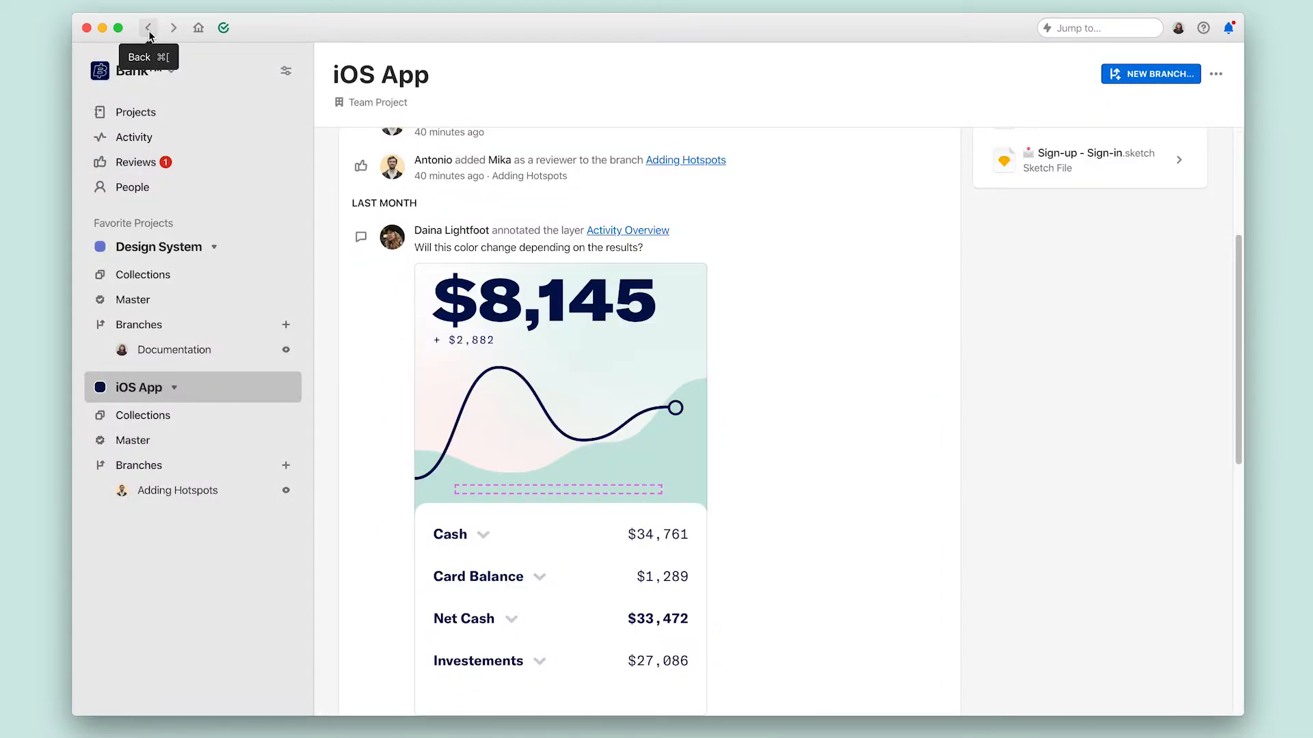
mouse_move(484, 376)
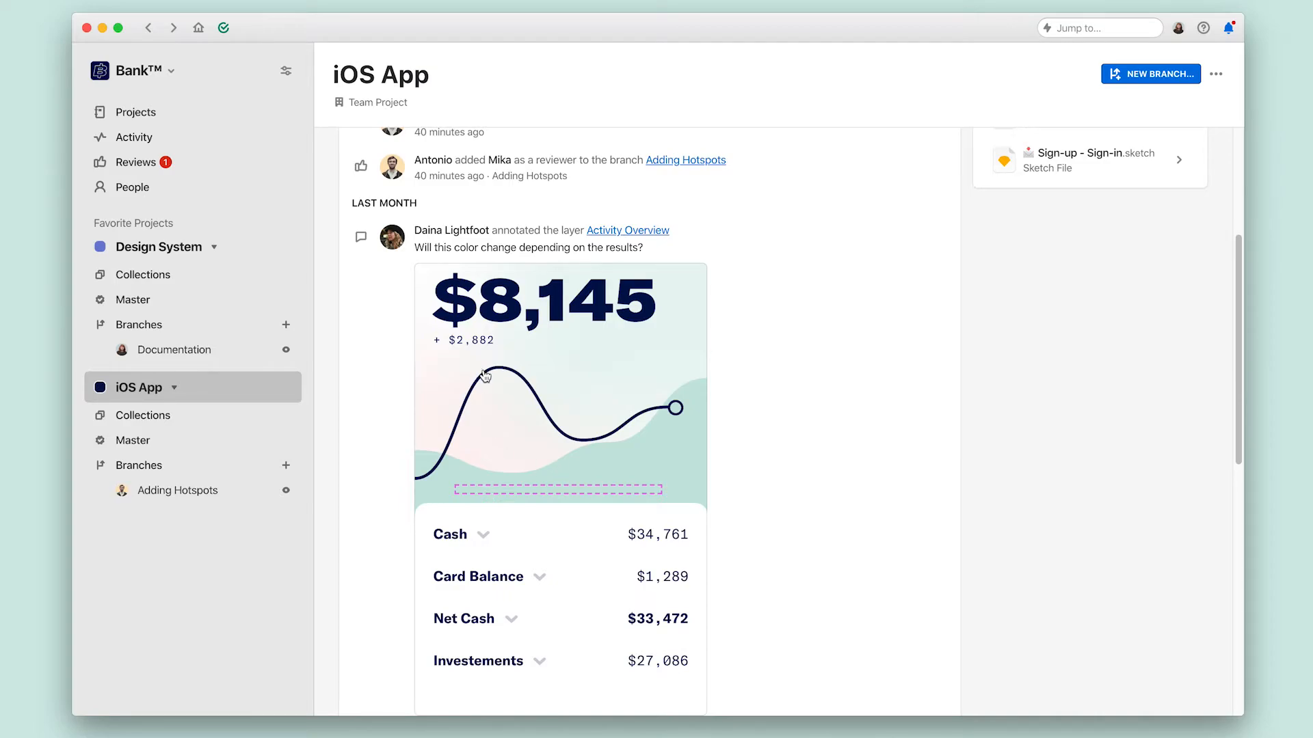
mouse_move(477, 382)
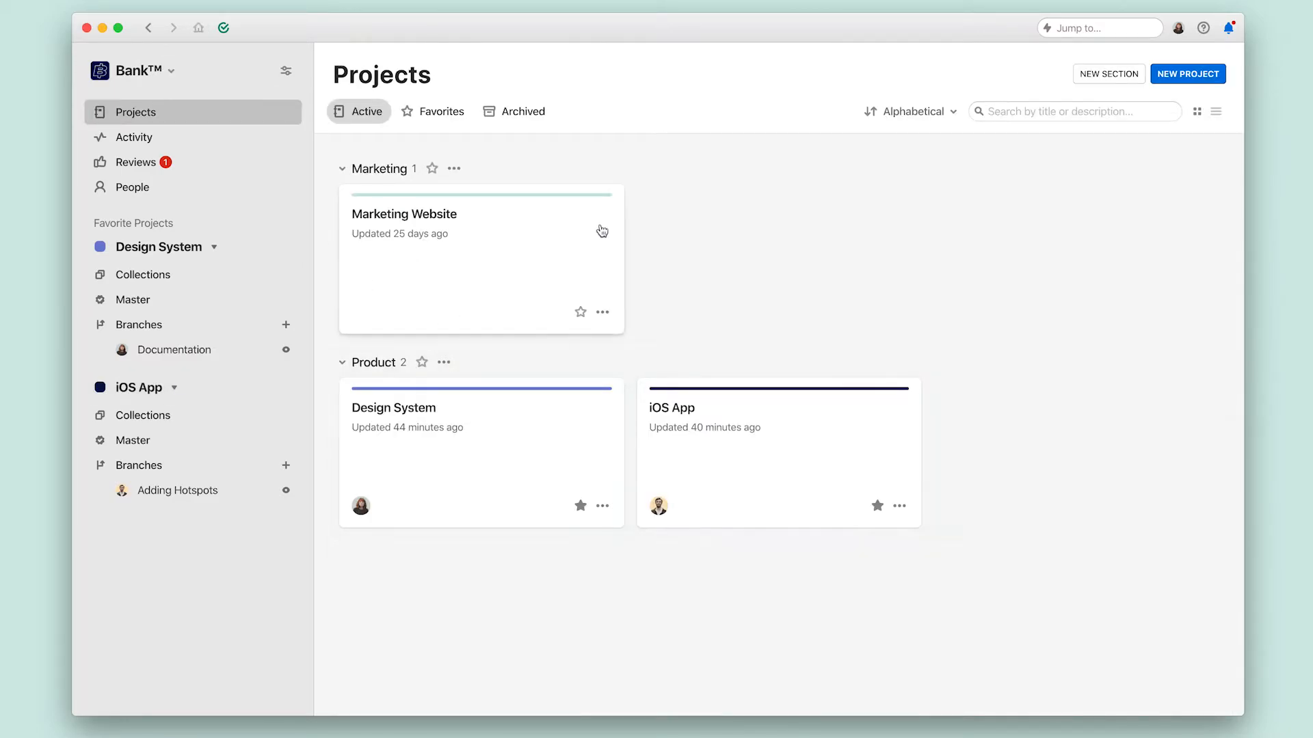
mouse_move(411, 609)
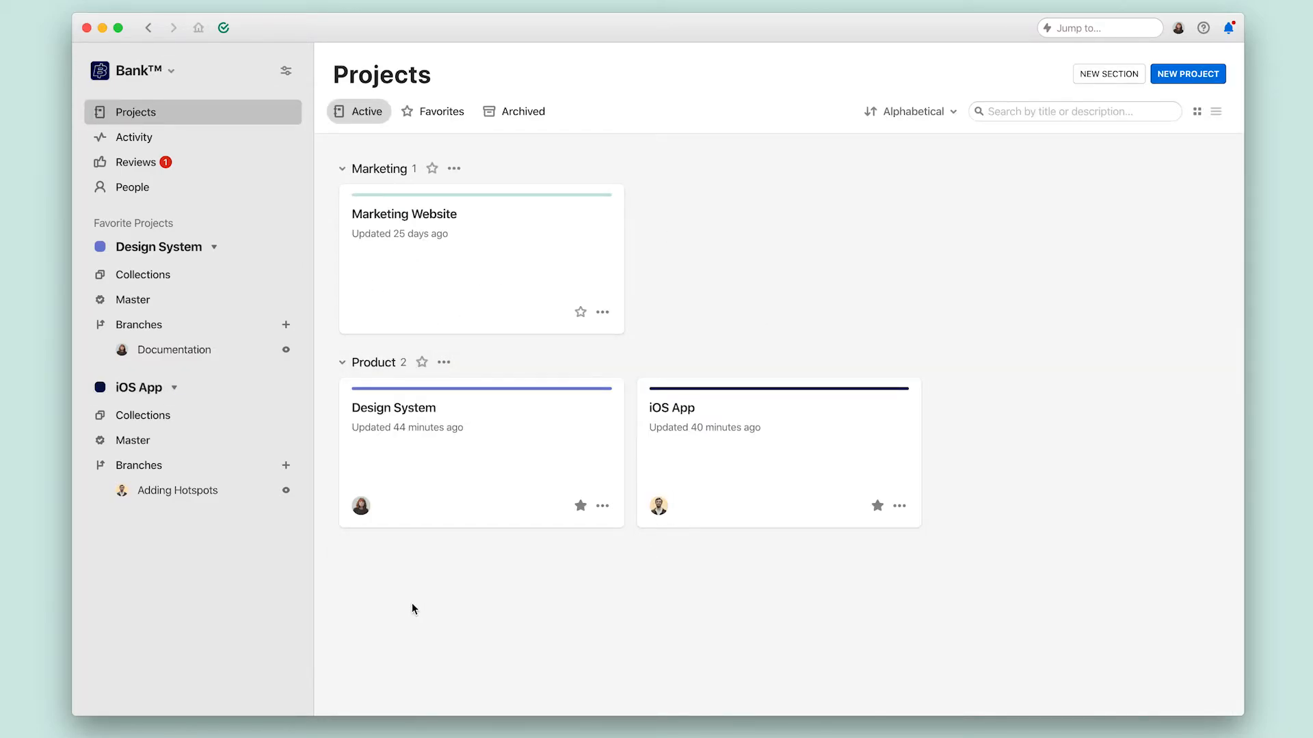
mouse_move(223, 28)
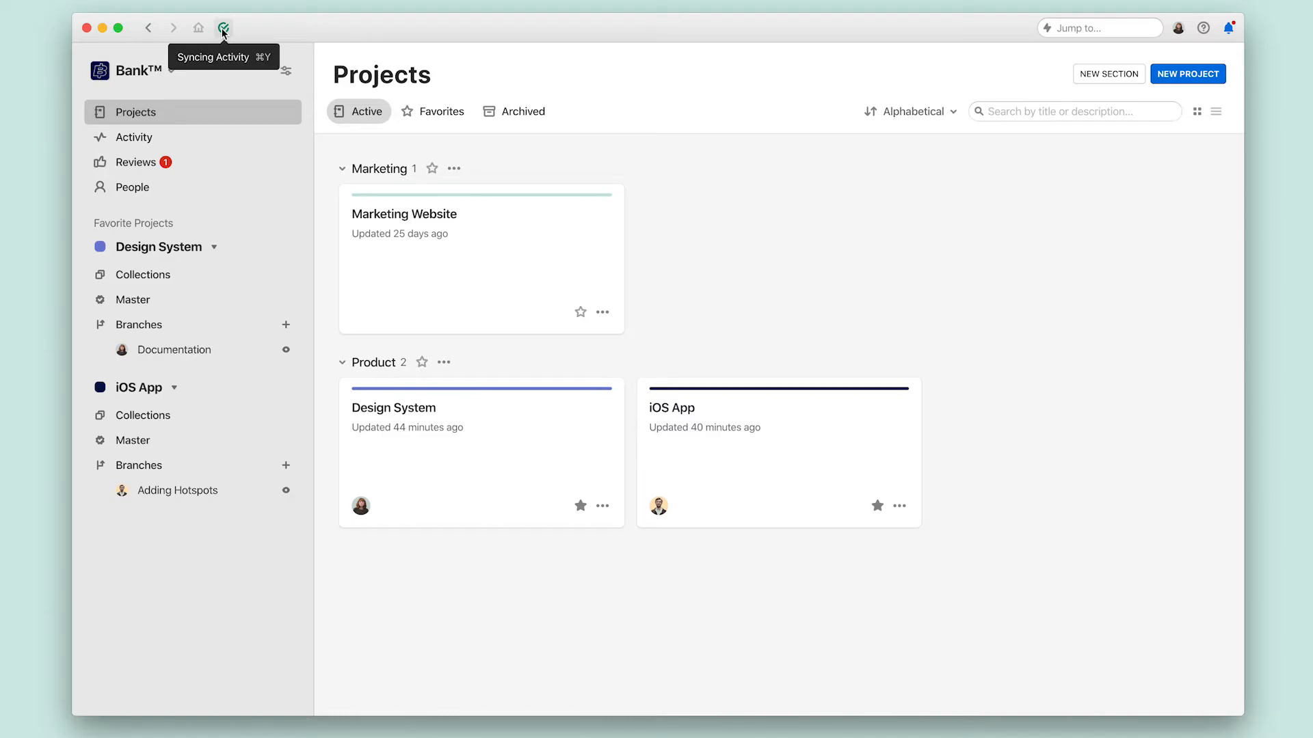
mouse_move(1096, 31)
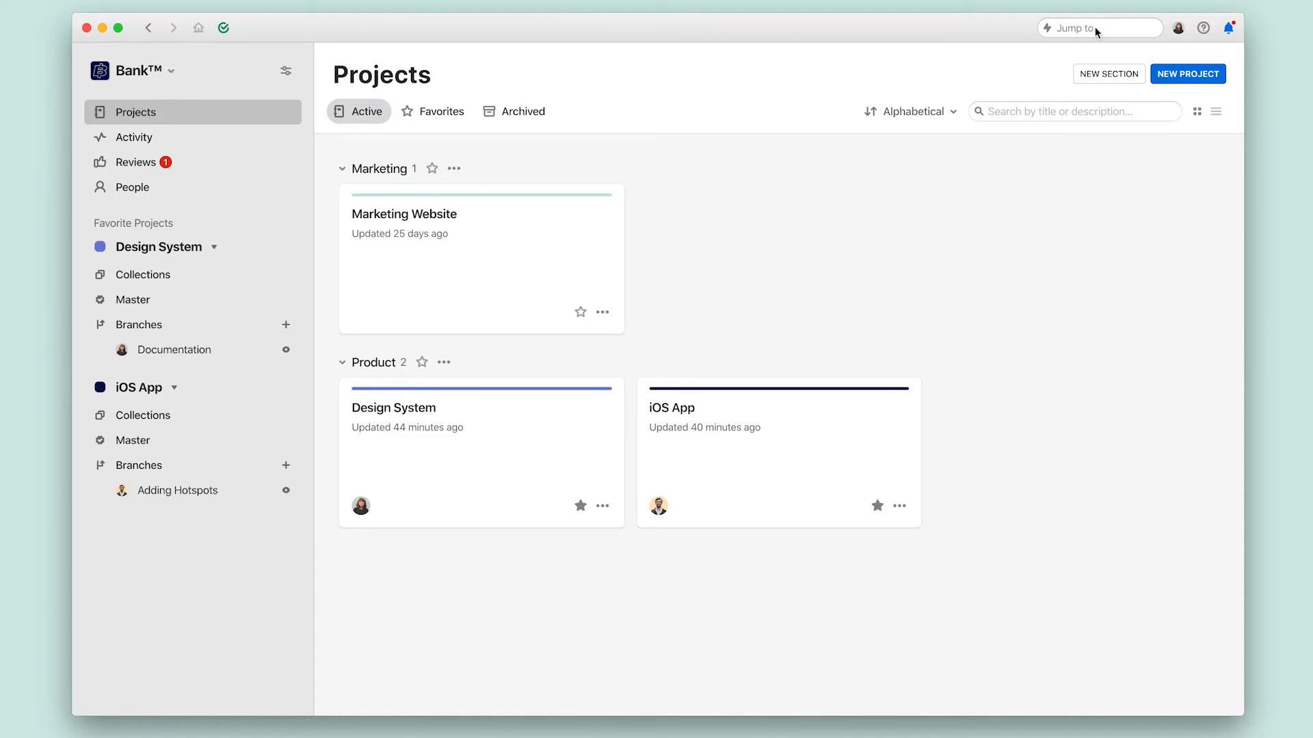
Step: Search 'ios' in the quick jump field and open the iOS App project result
left_click(1097, 27)
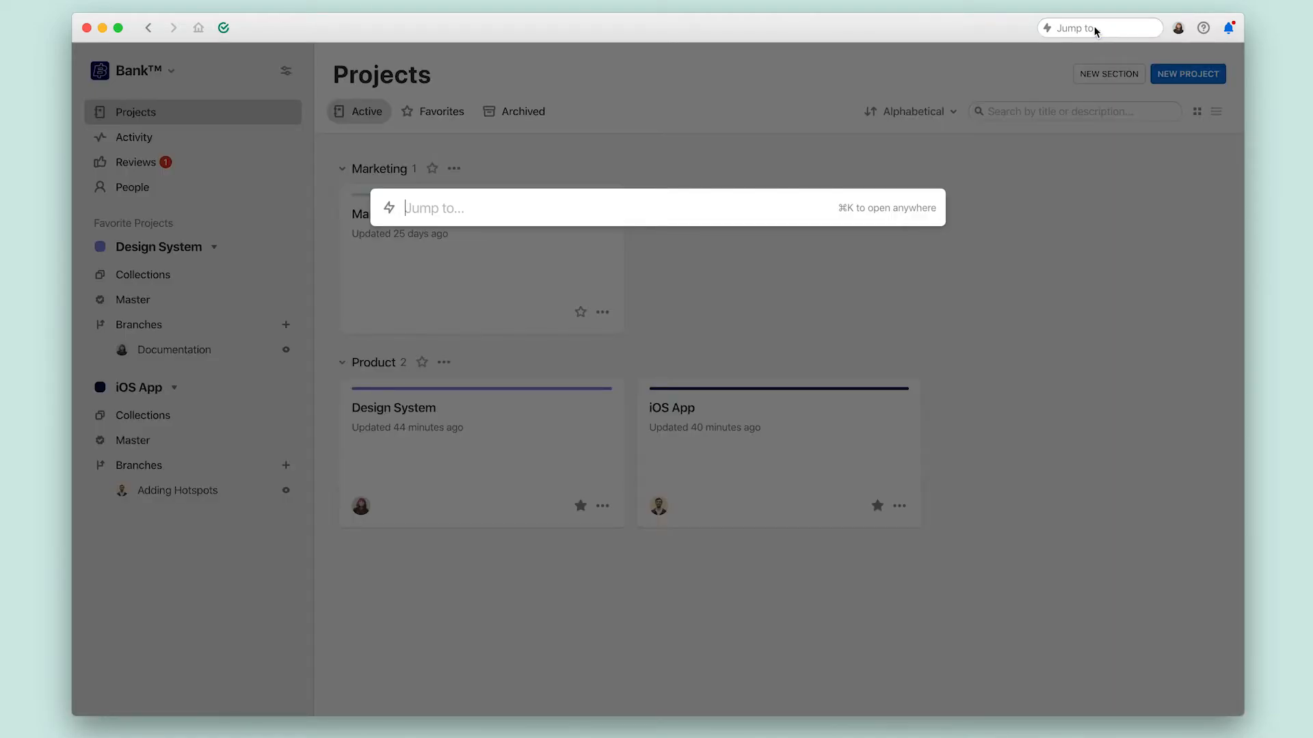
type("ios")
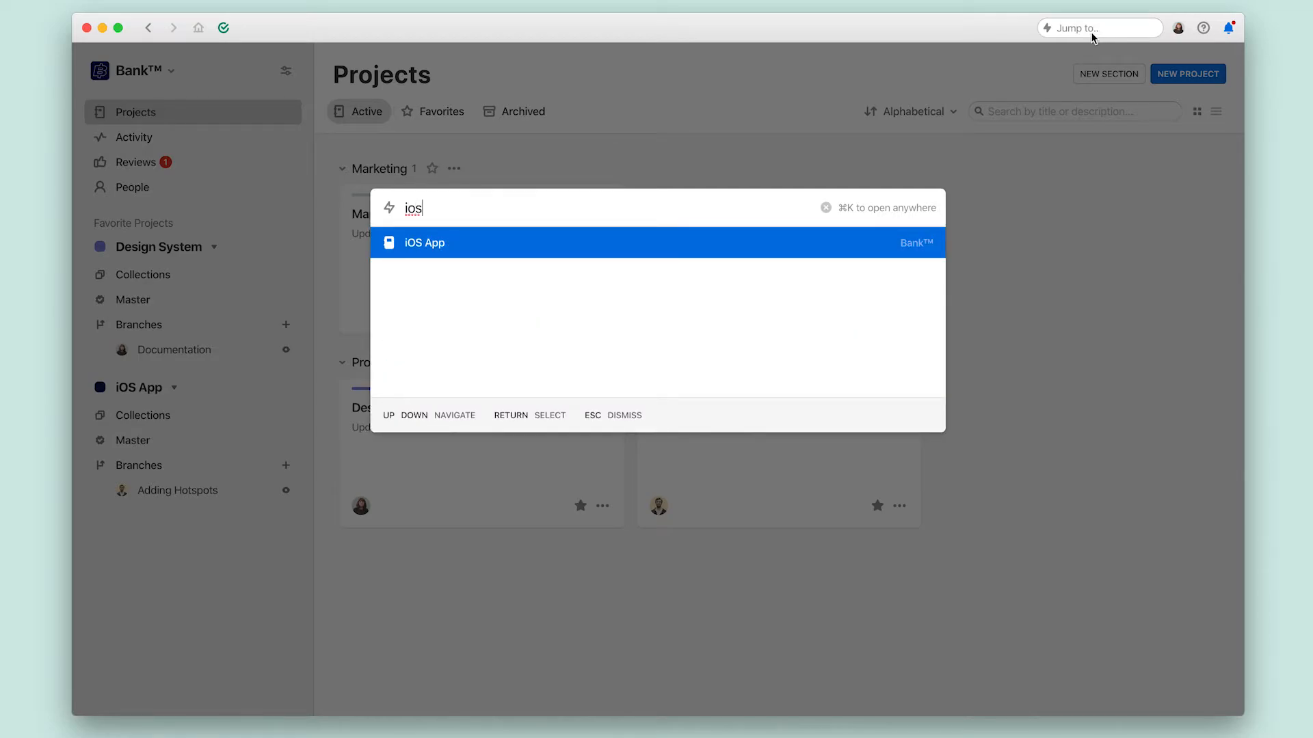
left_click(425, 242)
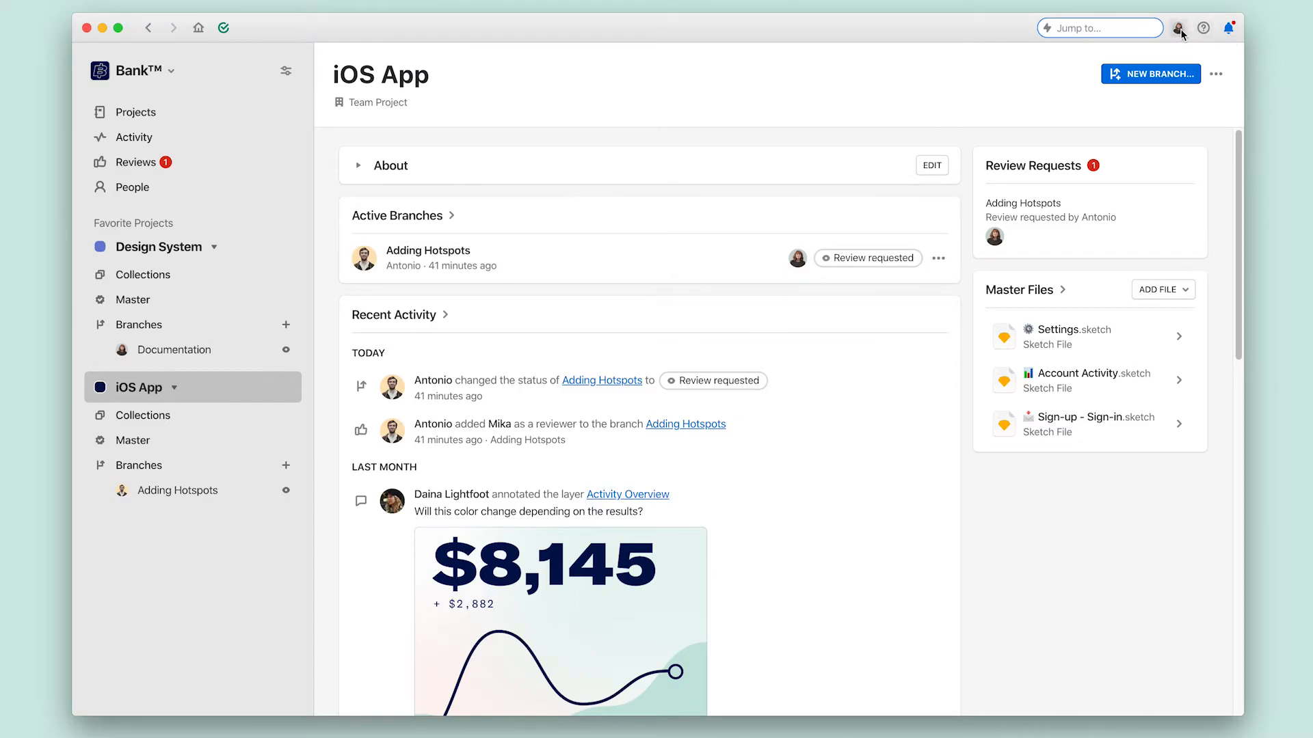
Step: Glance at help options, mark all notifications read, and return to the Projects list
left_click(1204, 27)
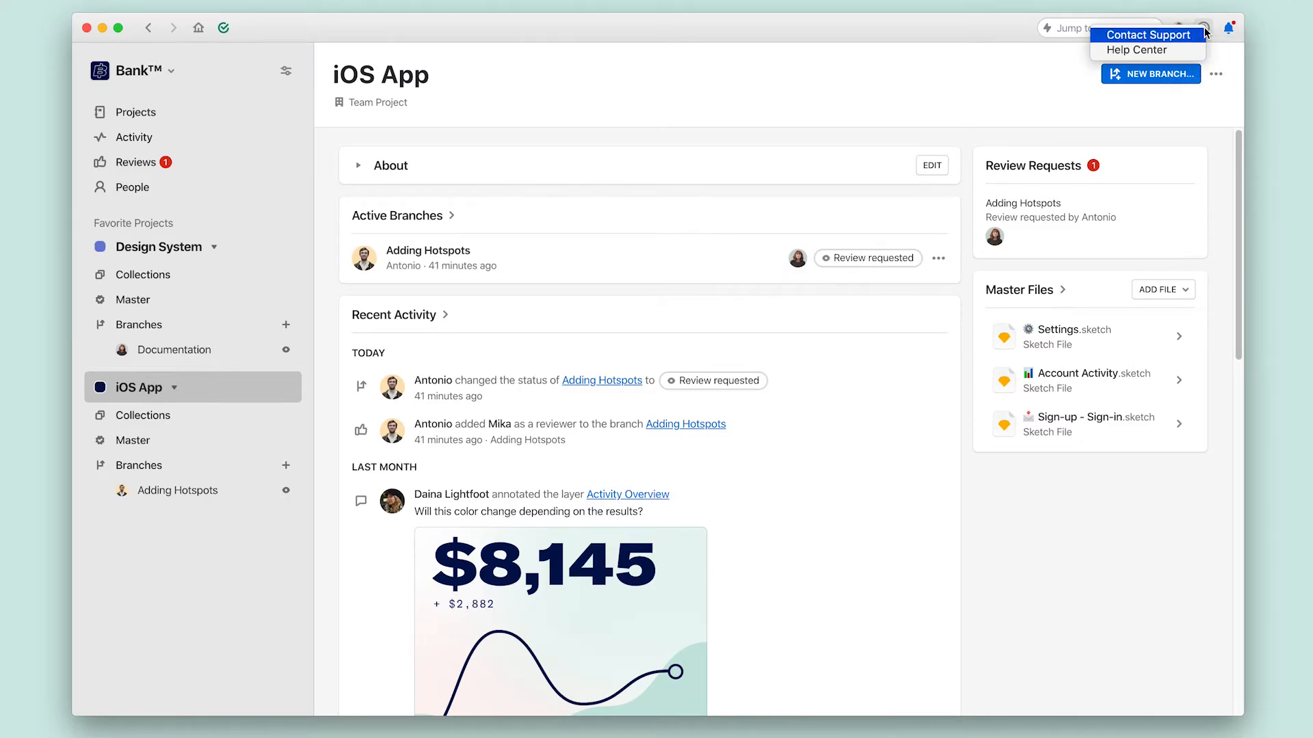
mouse_move(1229, 29)
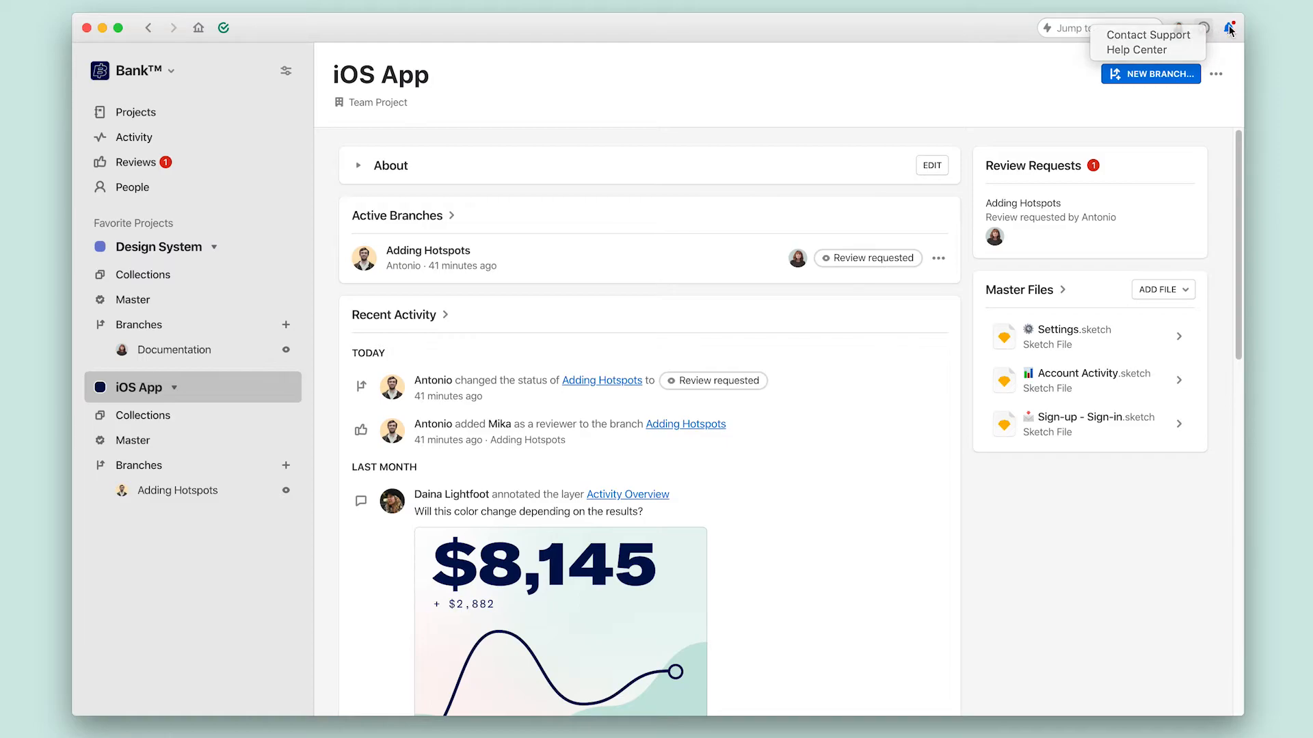
left_click(1228, 26)
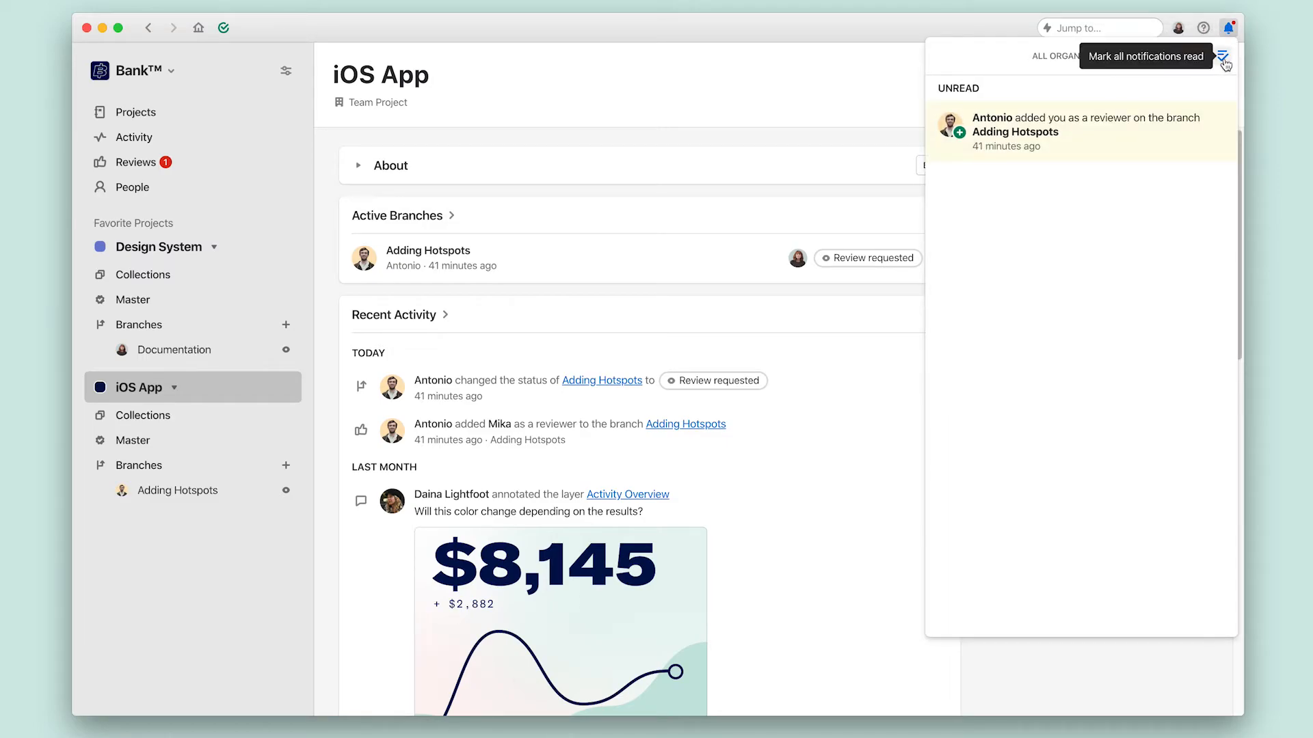
left_click(1223, 56)
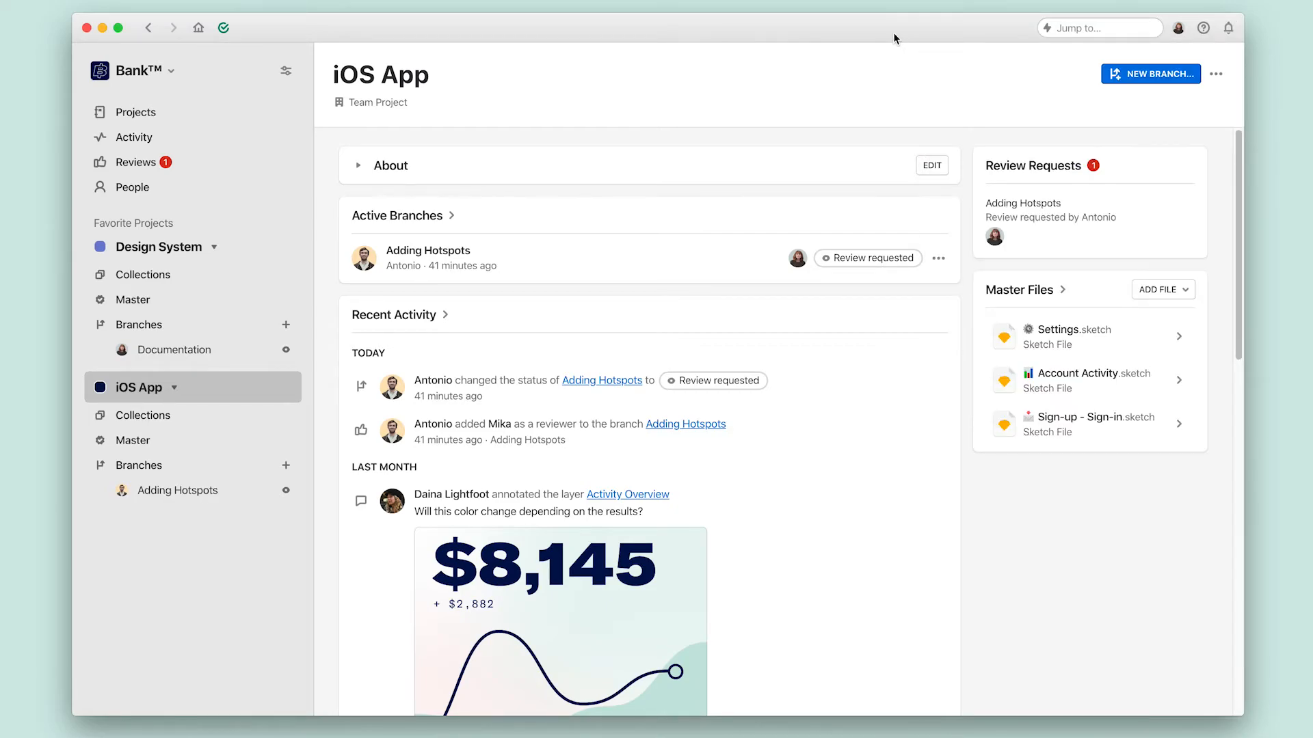
left_click(136, 111)
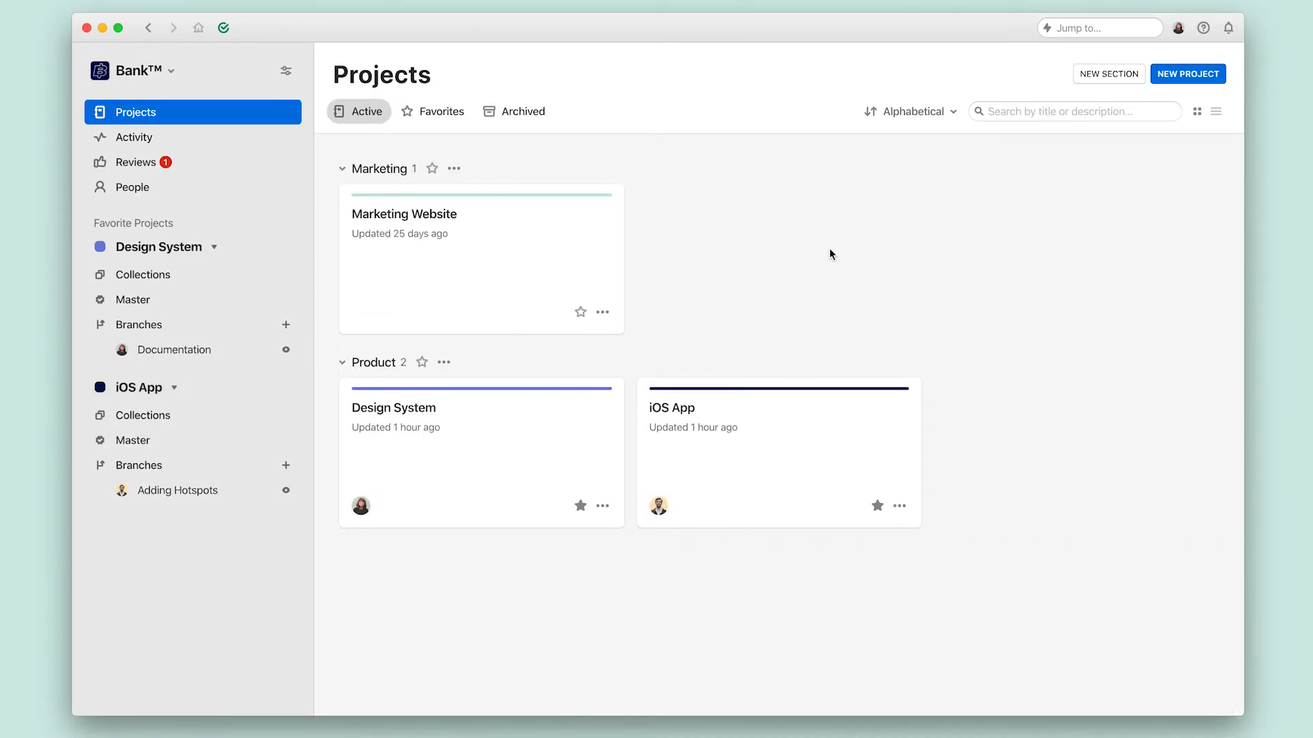
mouse_move(828, 254)
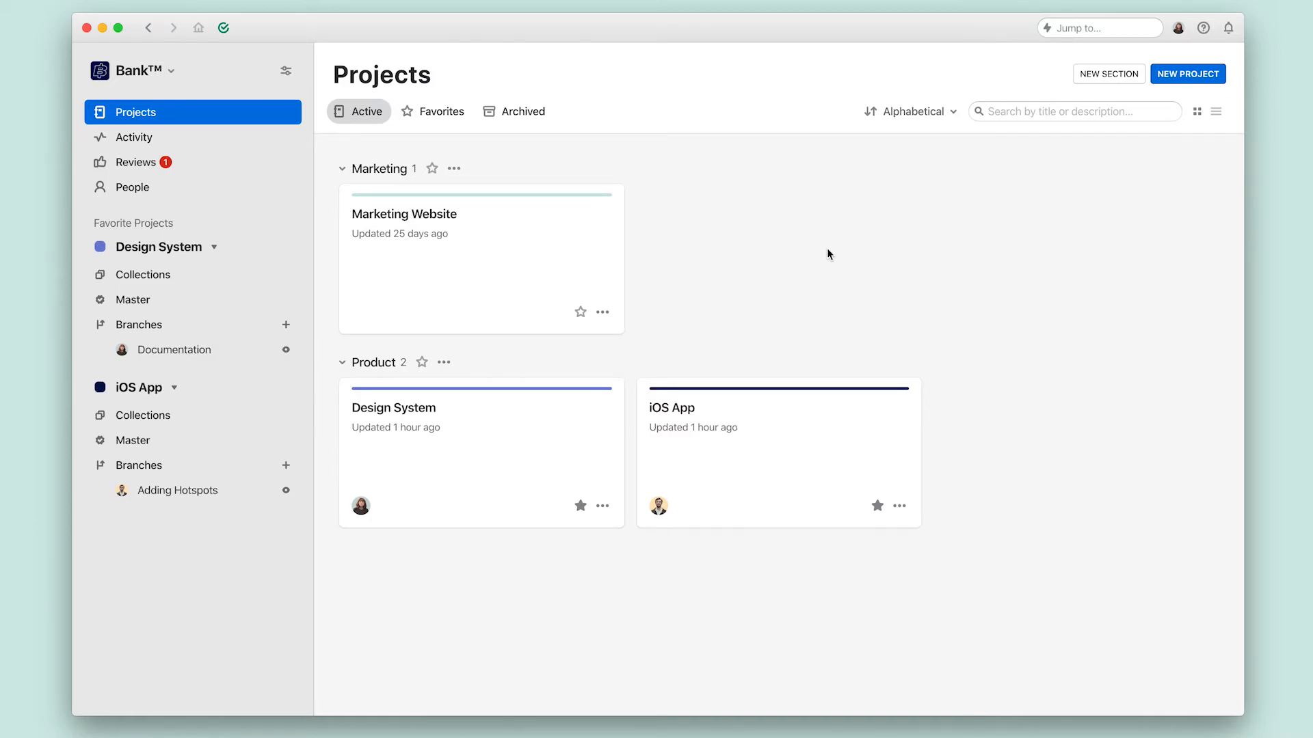
left_click(176, 490)
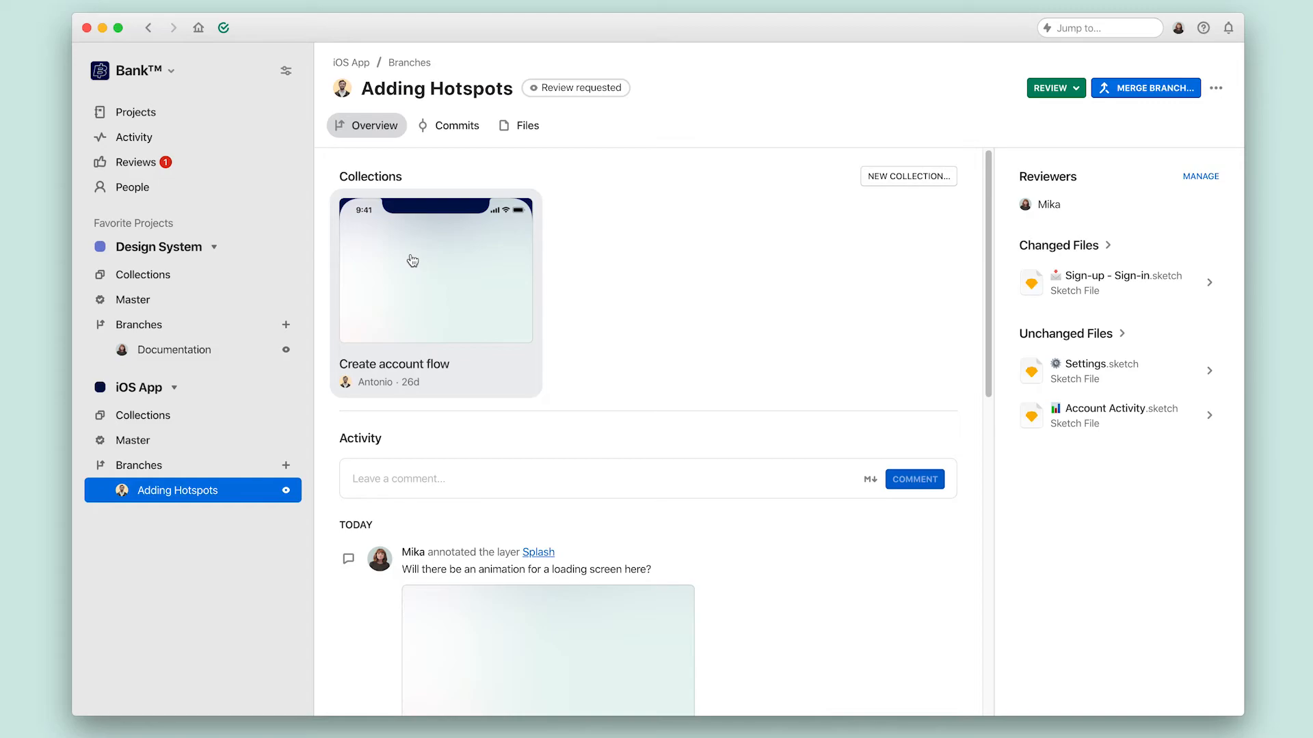
left_click(435, 268)
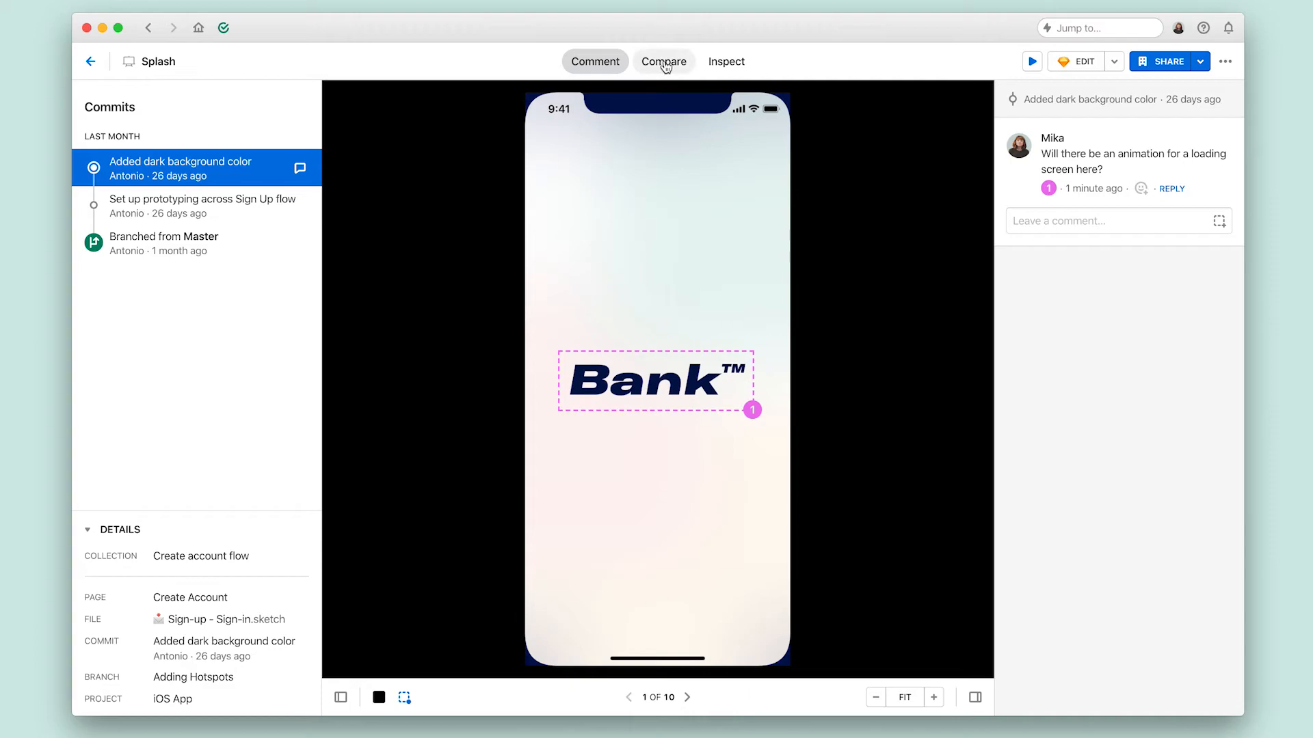
left_click(663, 61)
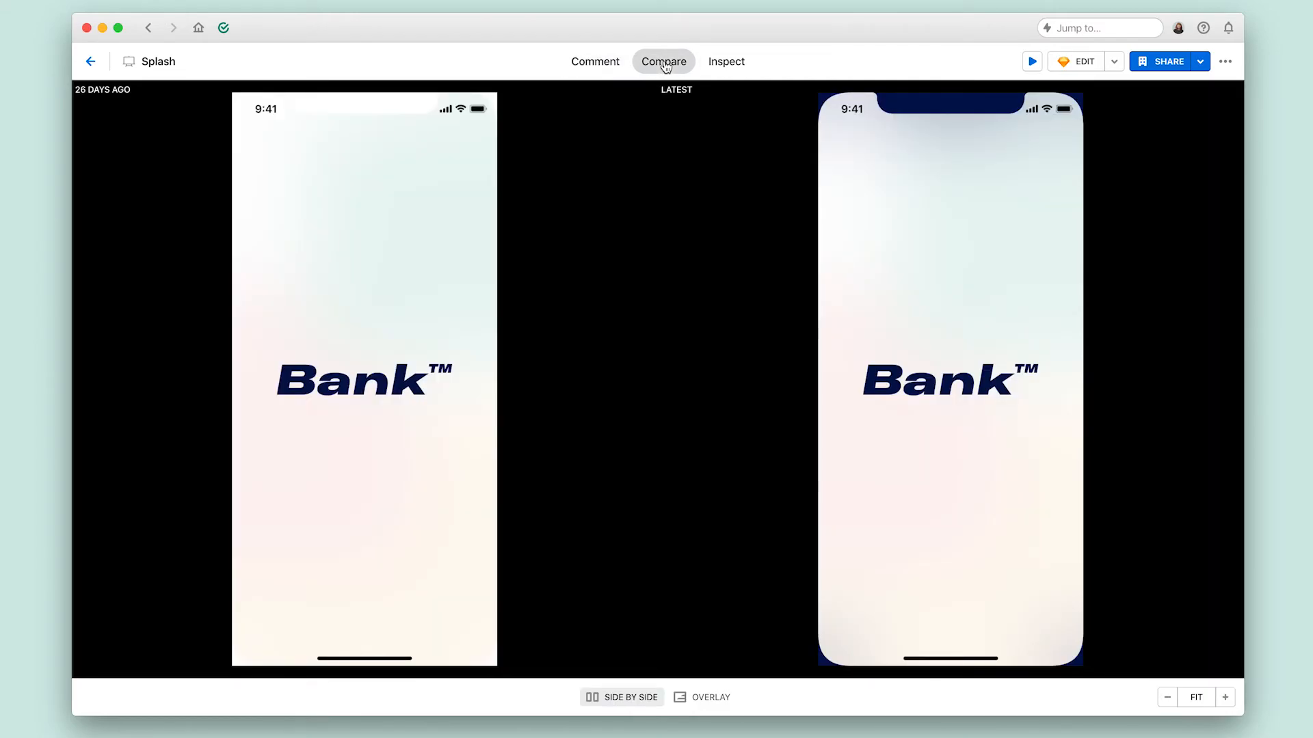
left_click(726, 61)
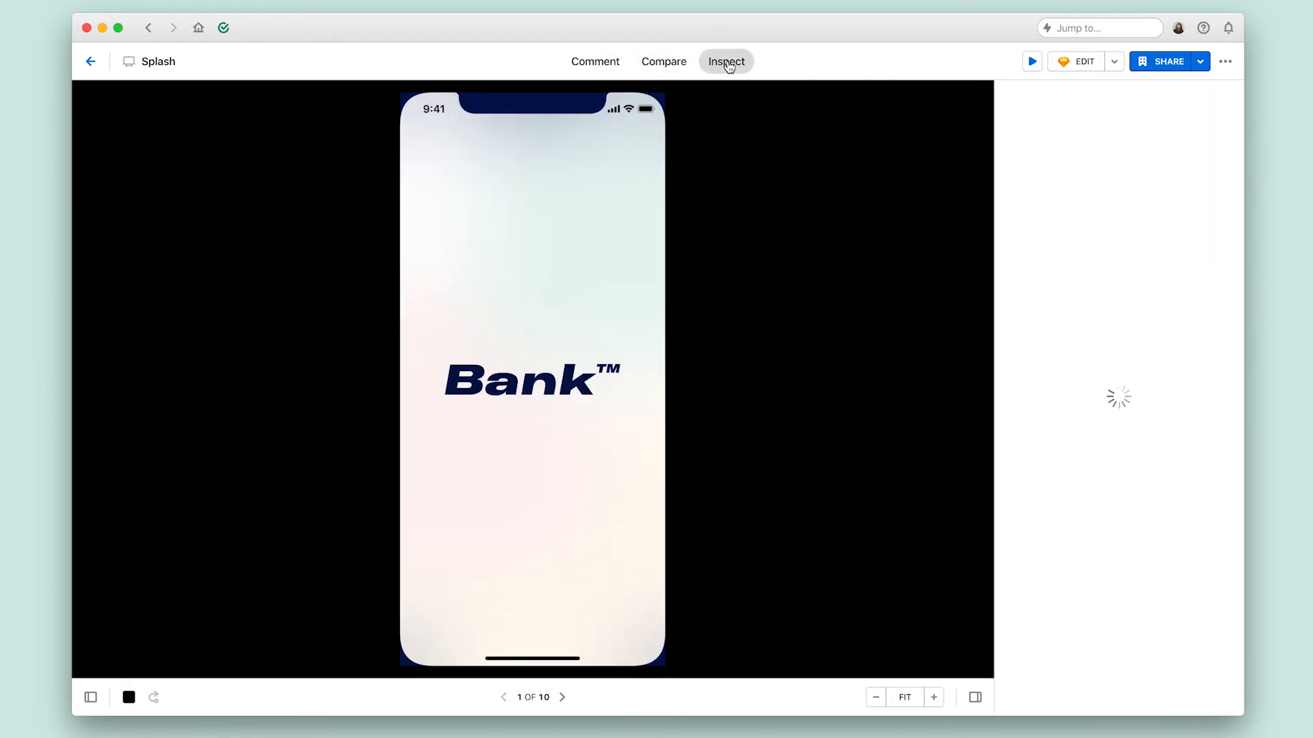
left_click(725, 61)
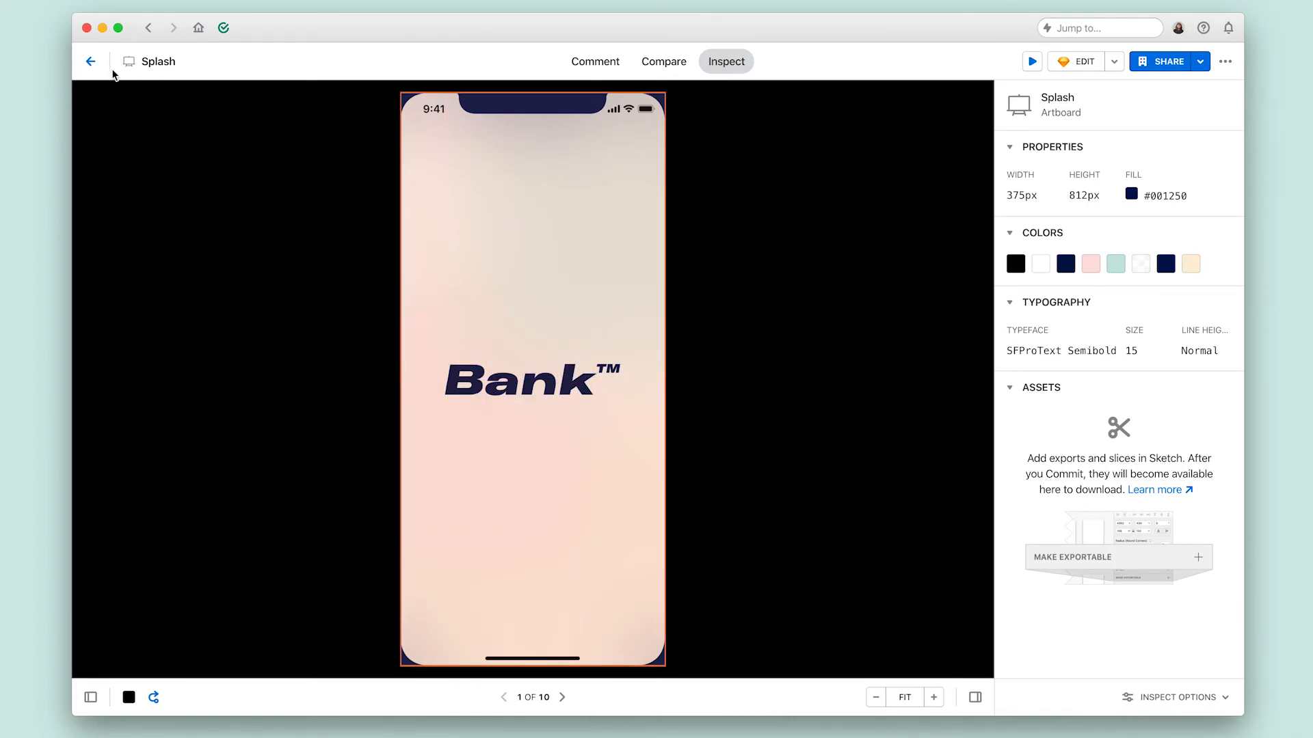
left_click(198, 28)
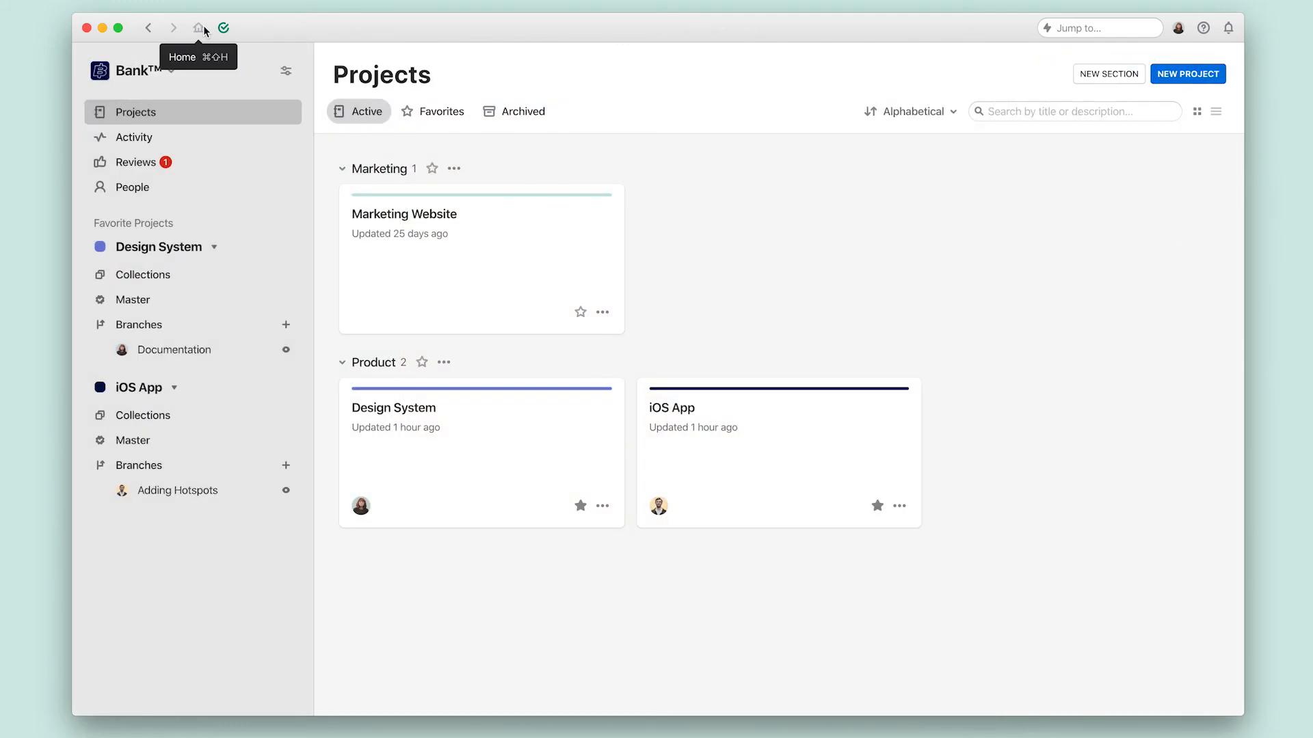
mouse_move(179, 266)
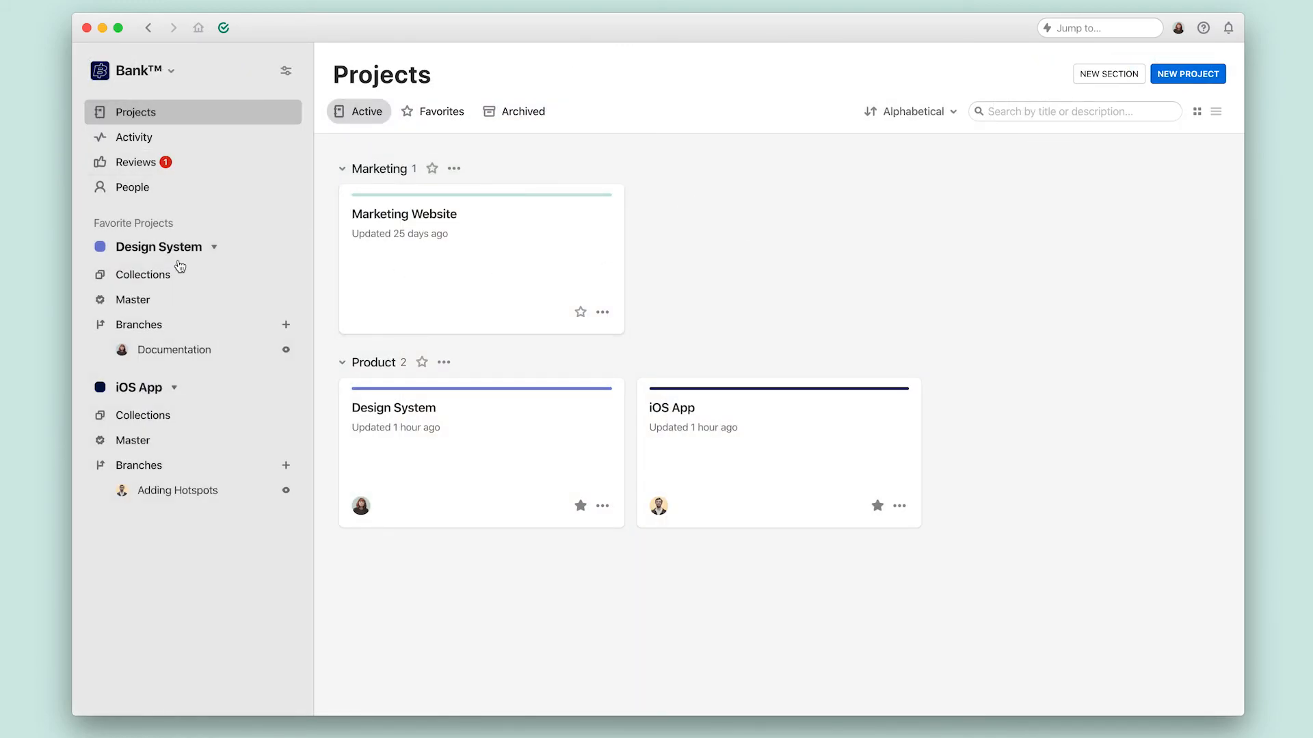
mouse_move(132, 300)
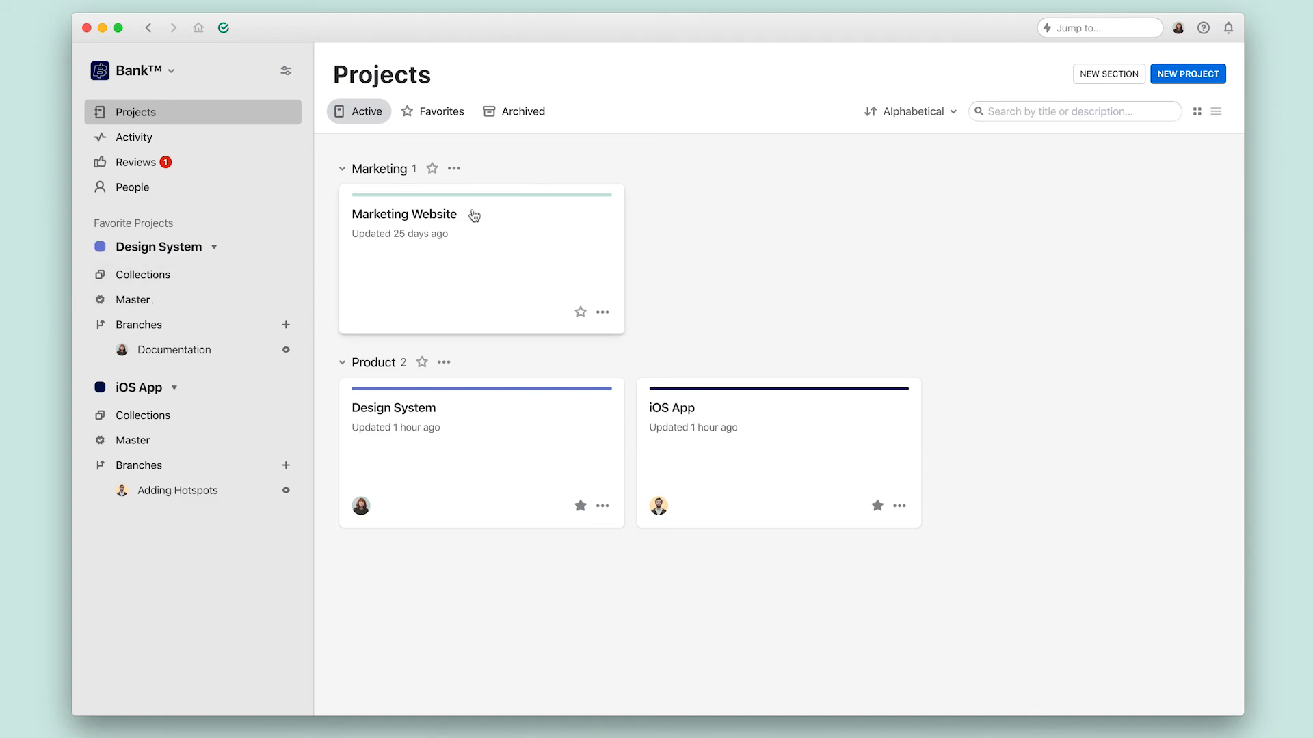
mouse_move(898, 104)
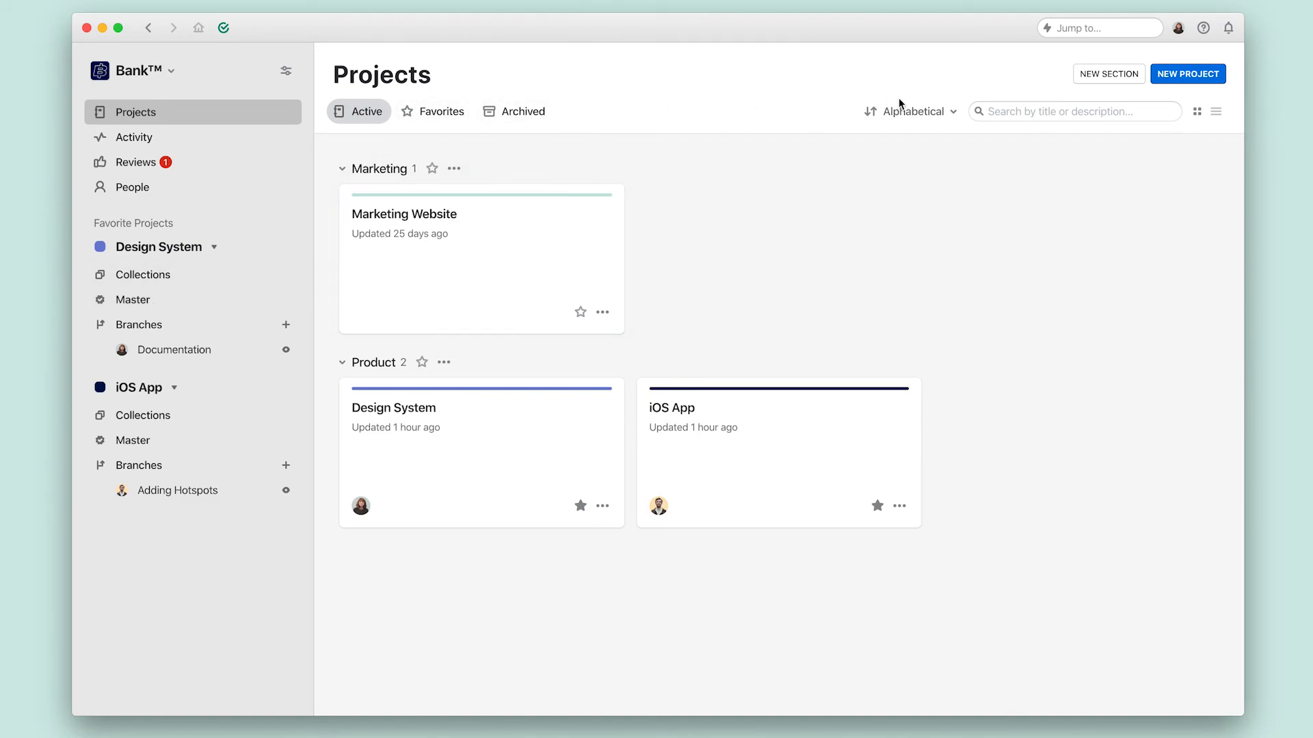
mouse_move(517, 559)
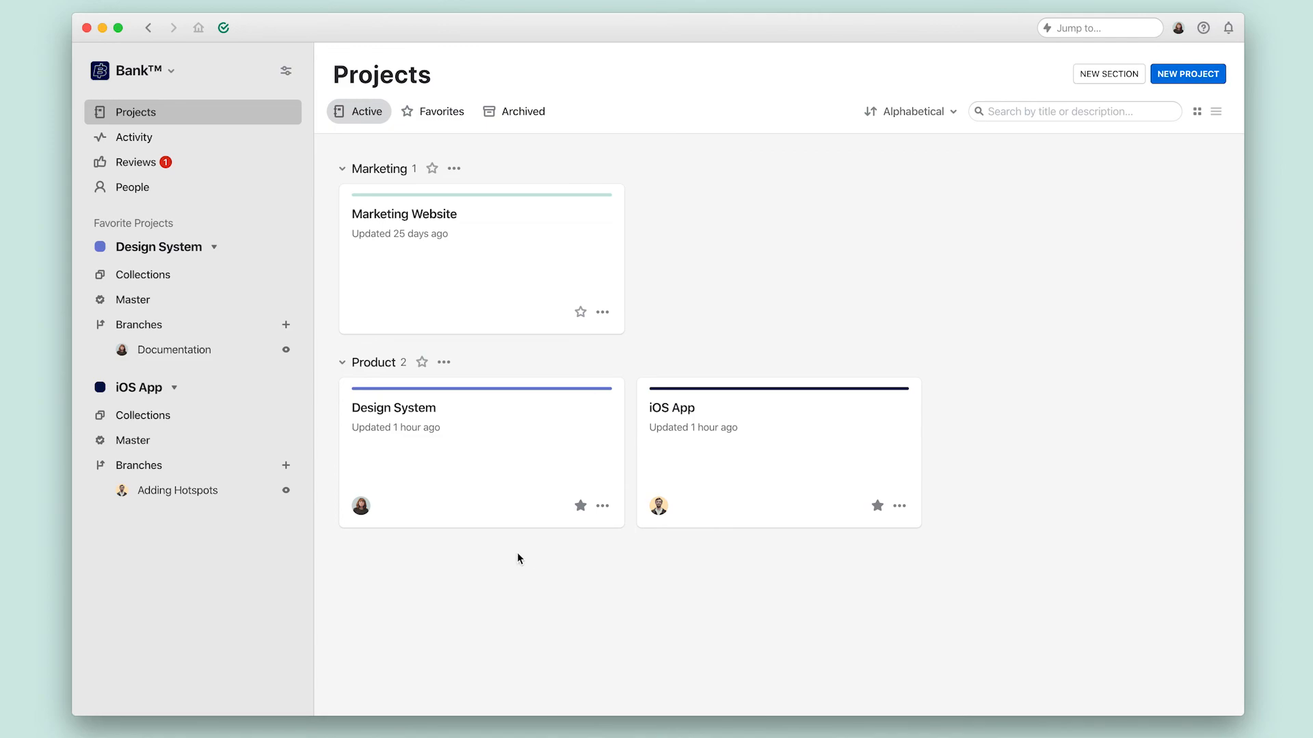
mouse_move(530, 581)
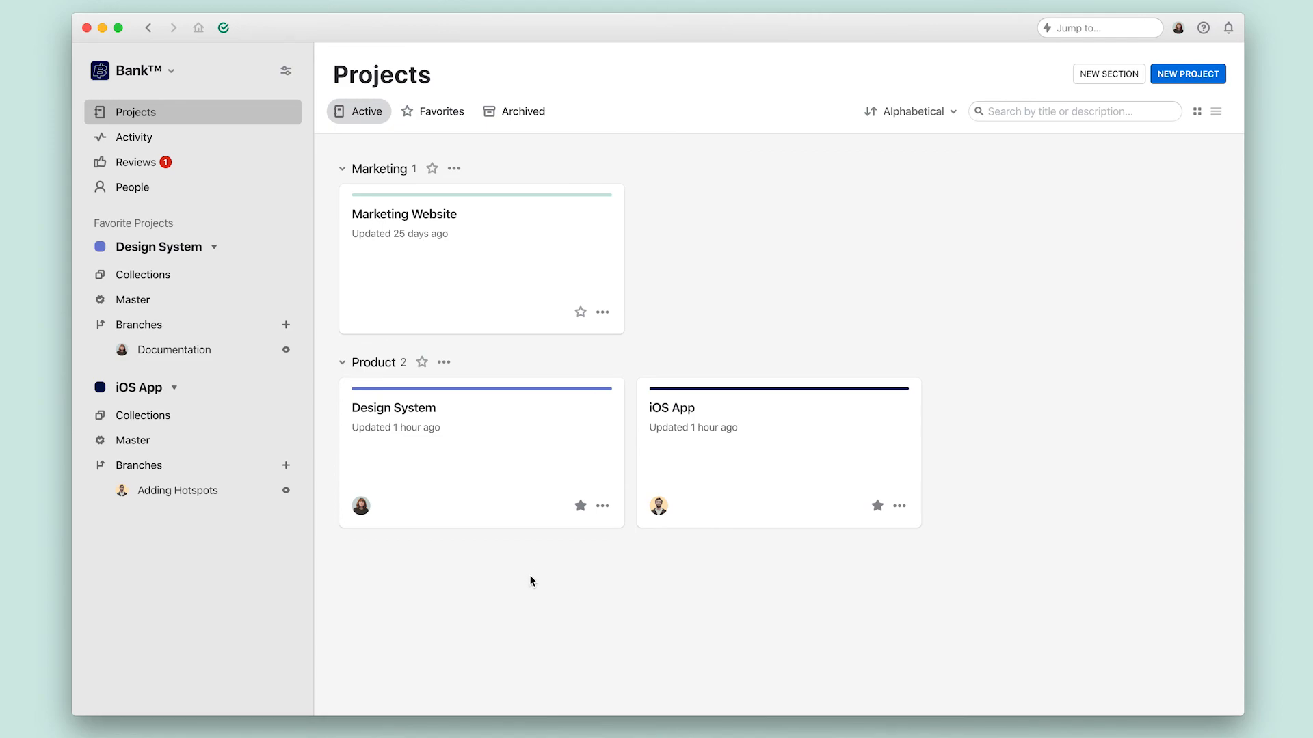